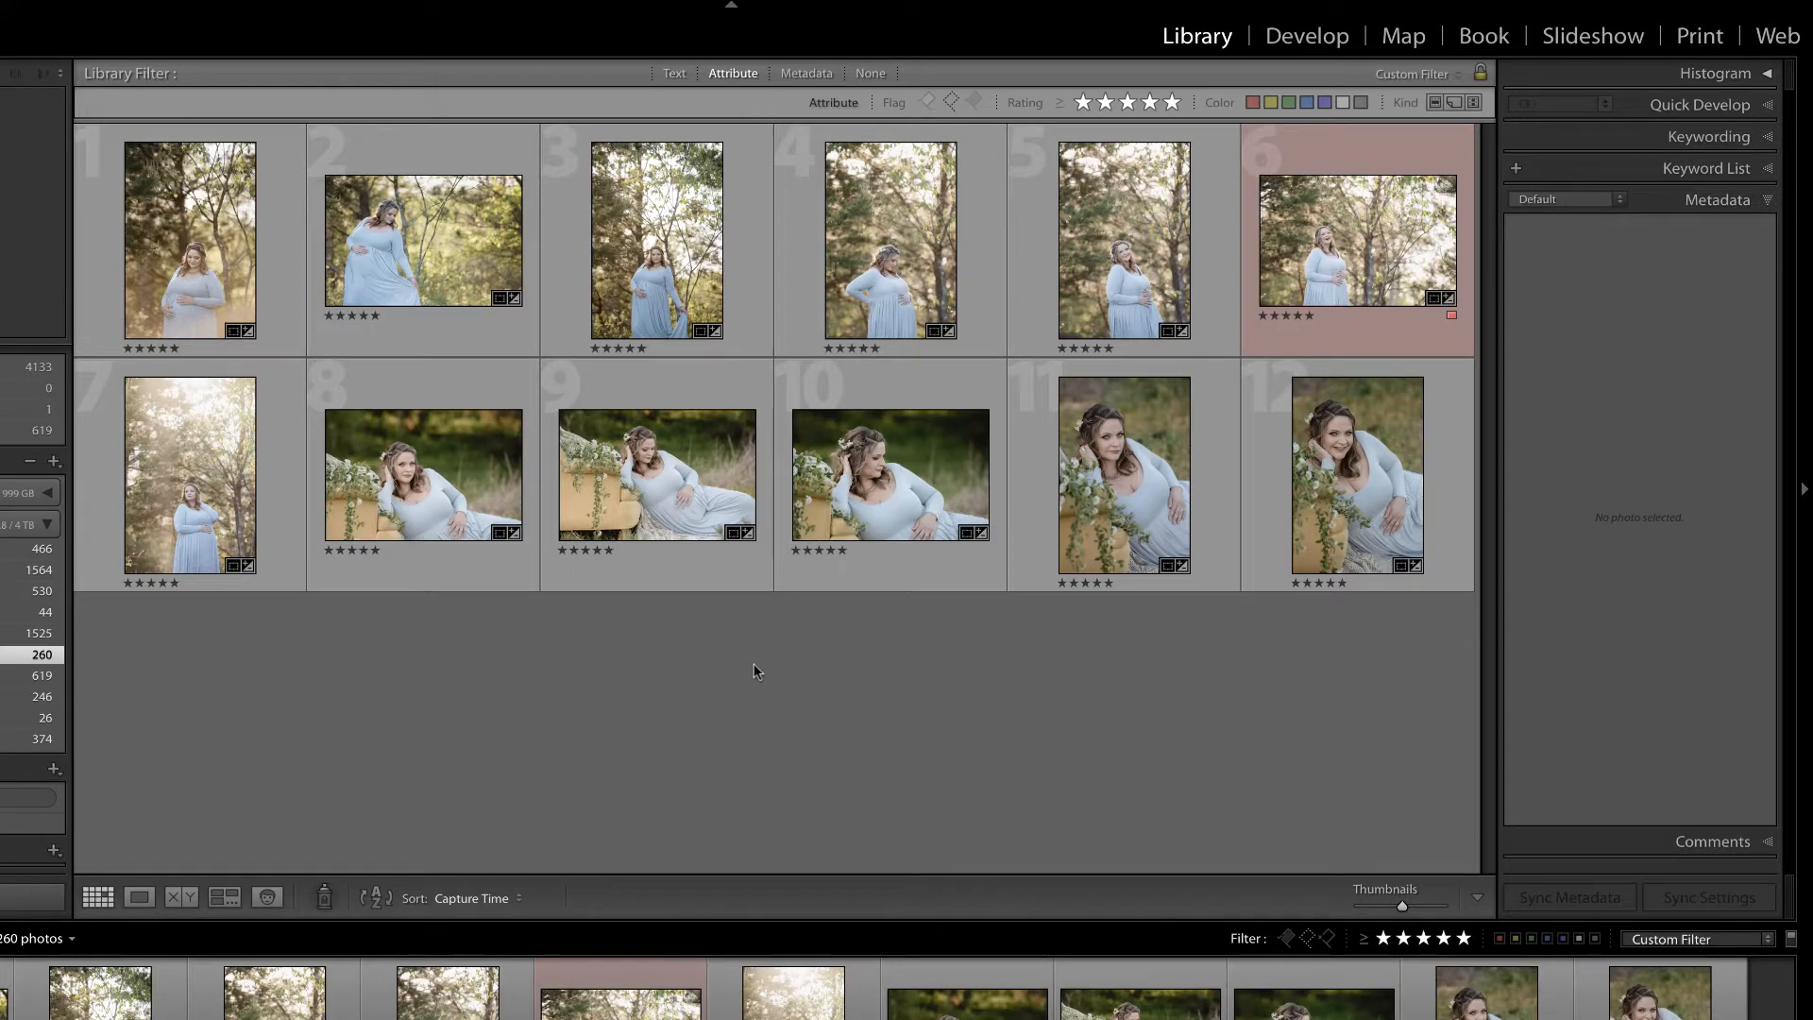
# - Select all 12 photos in the Harrison folder's Library grid with Cmd+A
pyautogui.click(189, 239)
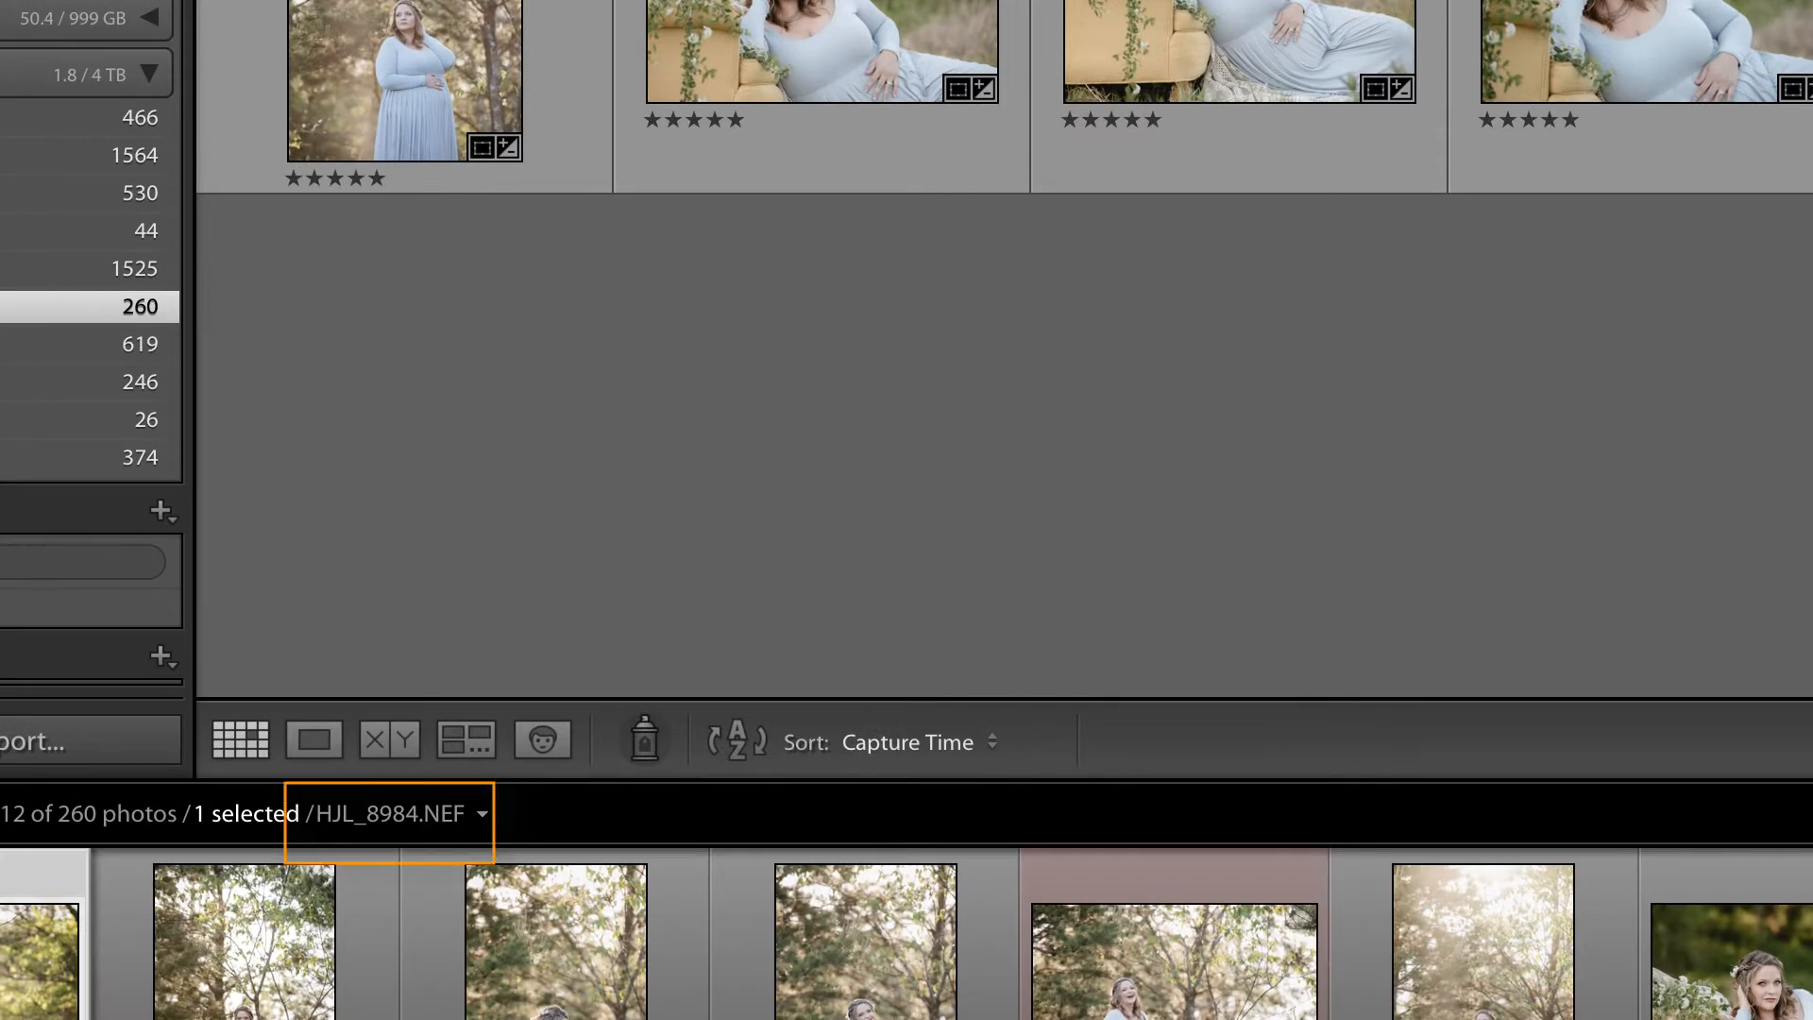
pyautogui.click(557, 938)
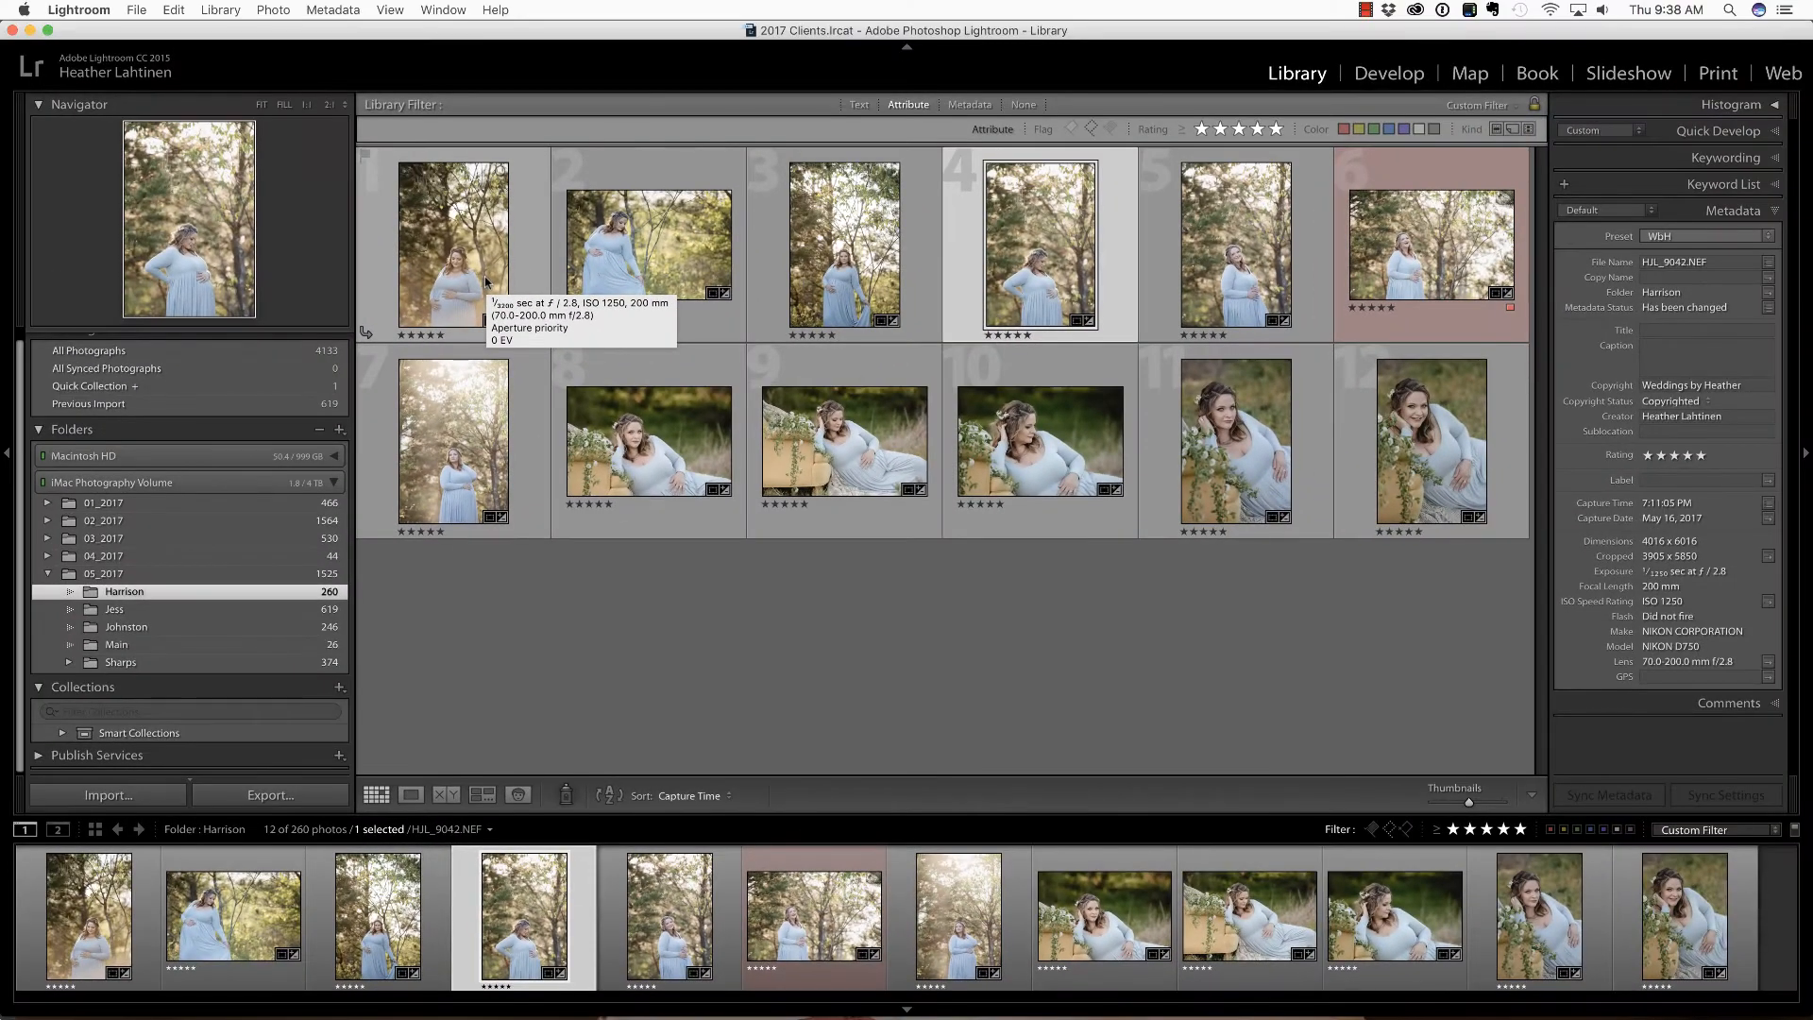
pyautogui.press('cmd+a')
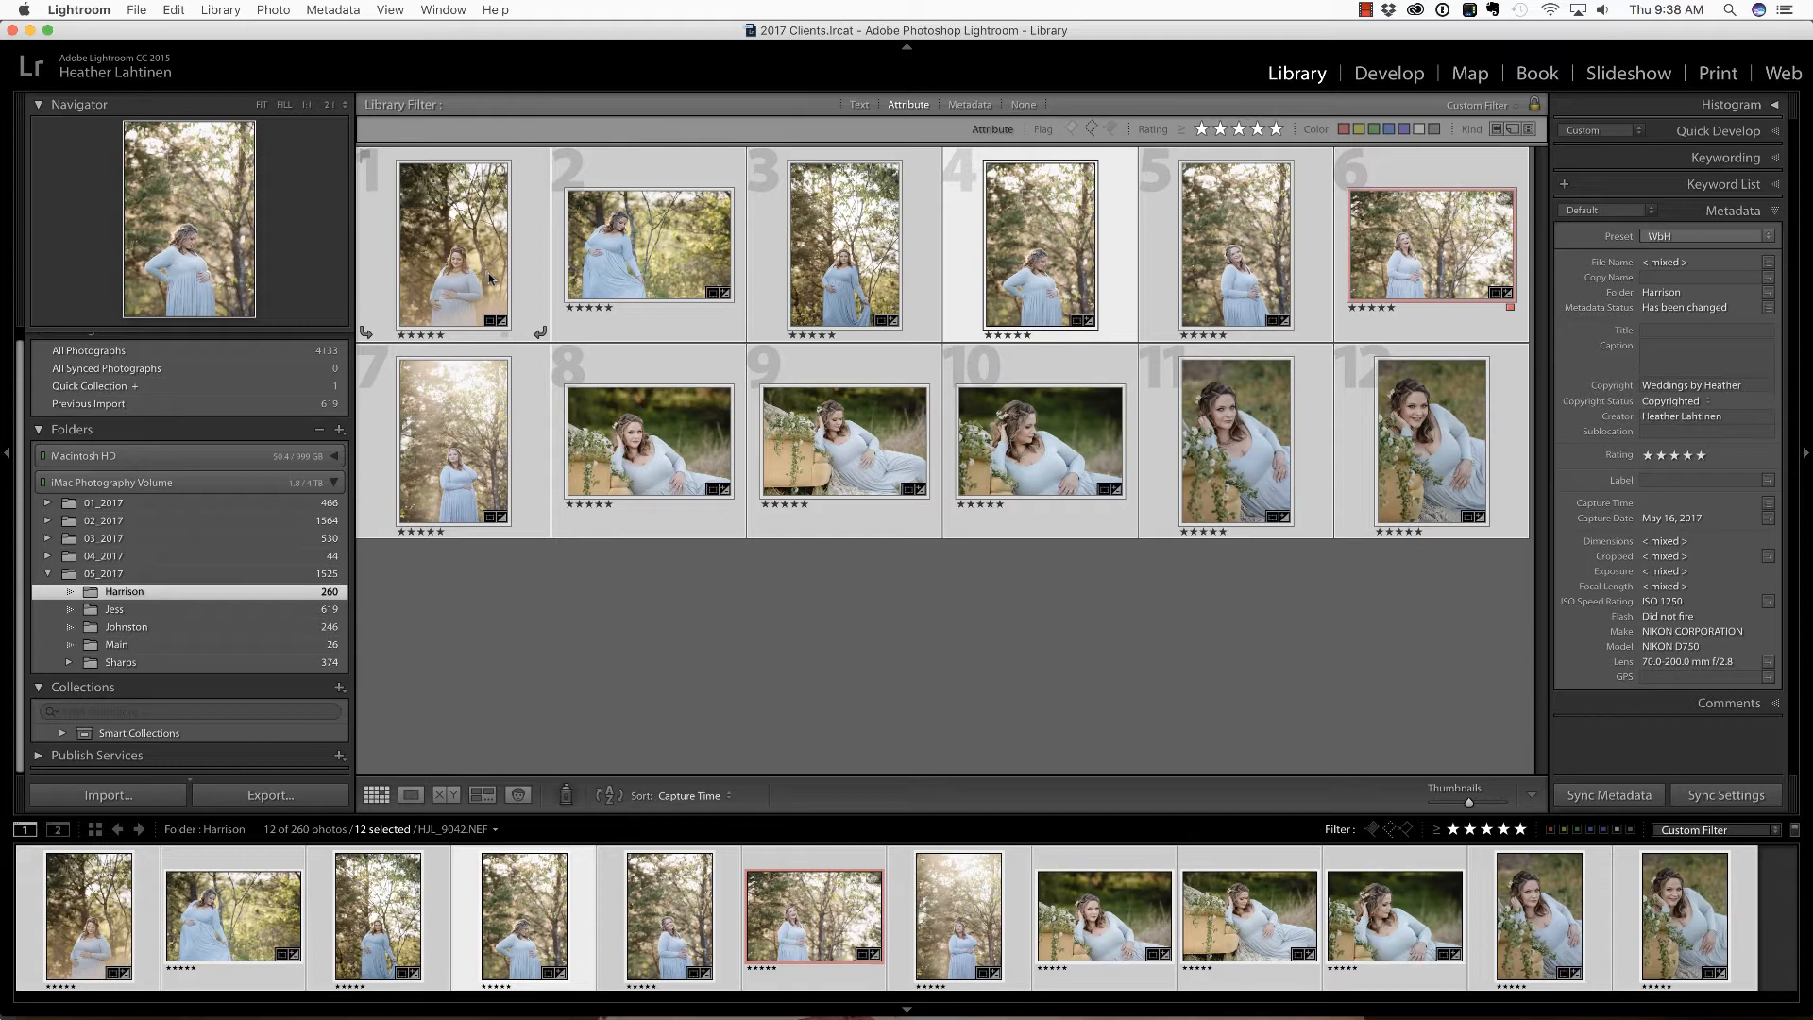
# - Start Rename Photos with Custom Name - Sequence naming and 'Harrison' as custom text
pyautogui.click(219, 9)
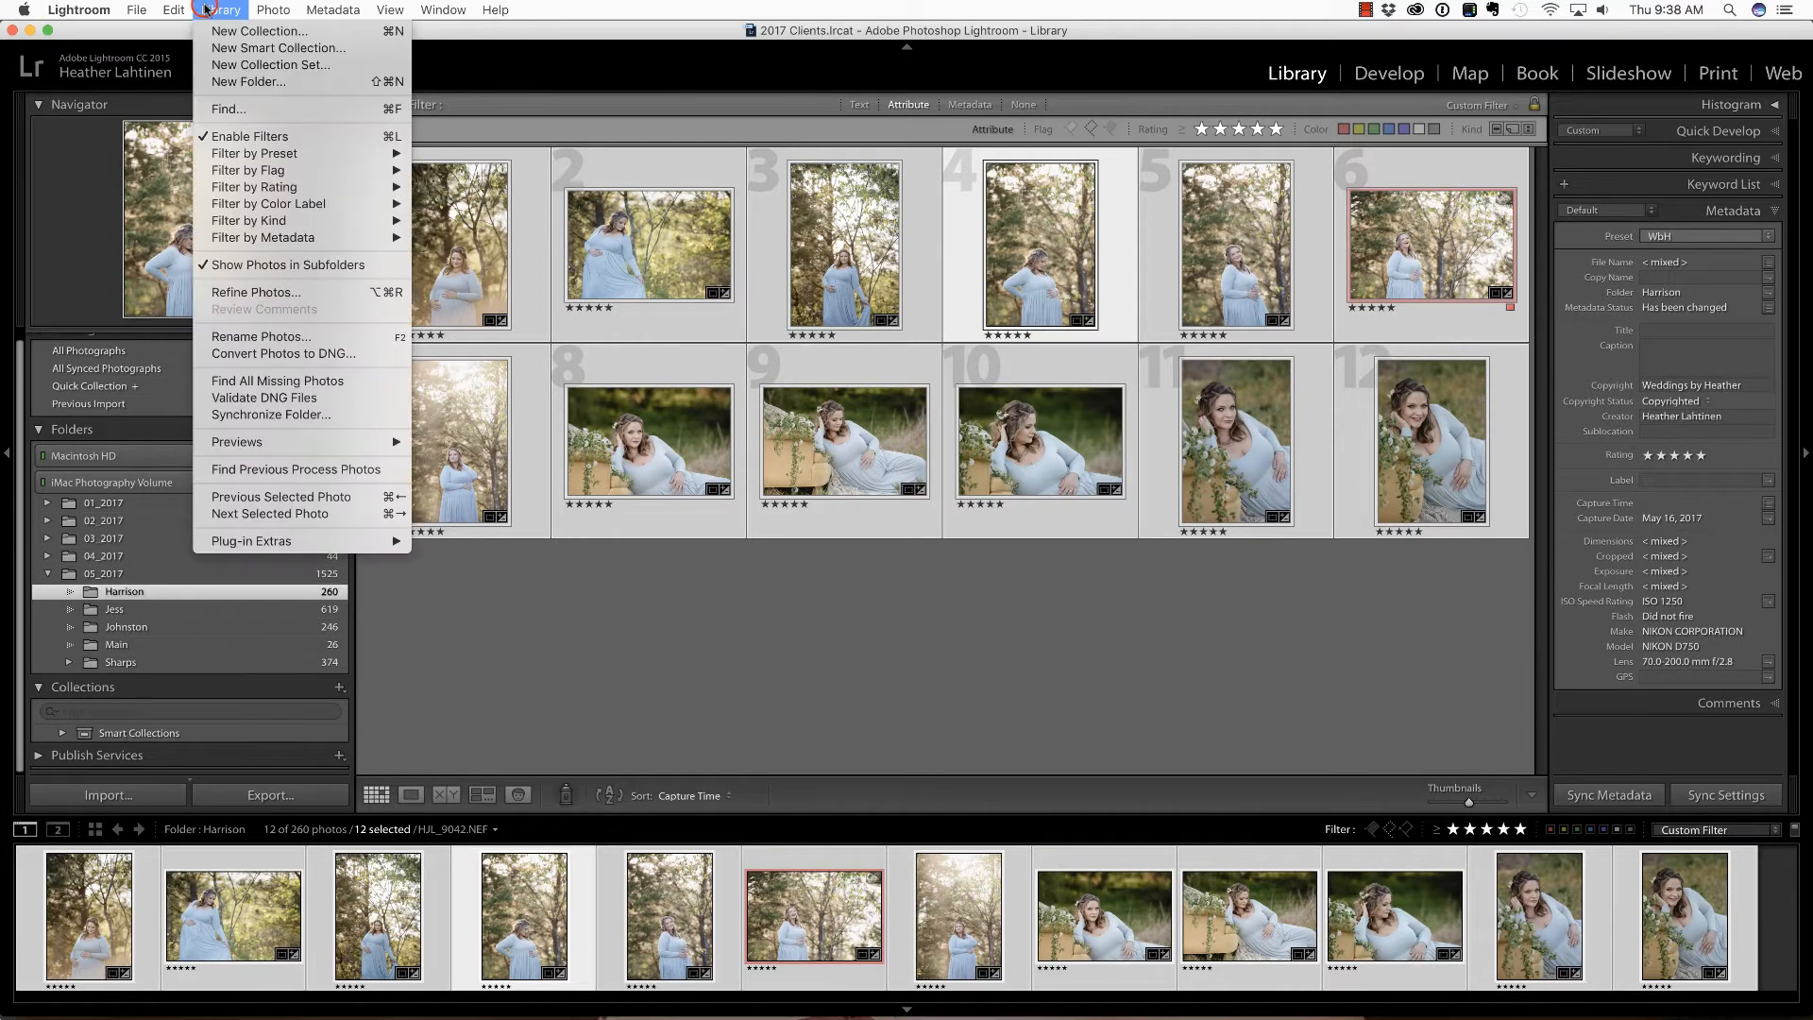
pyautogui.moveTo(277, 47)
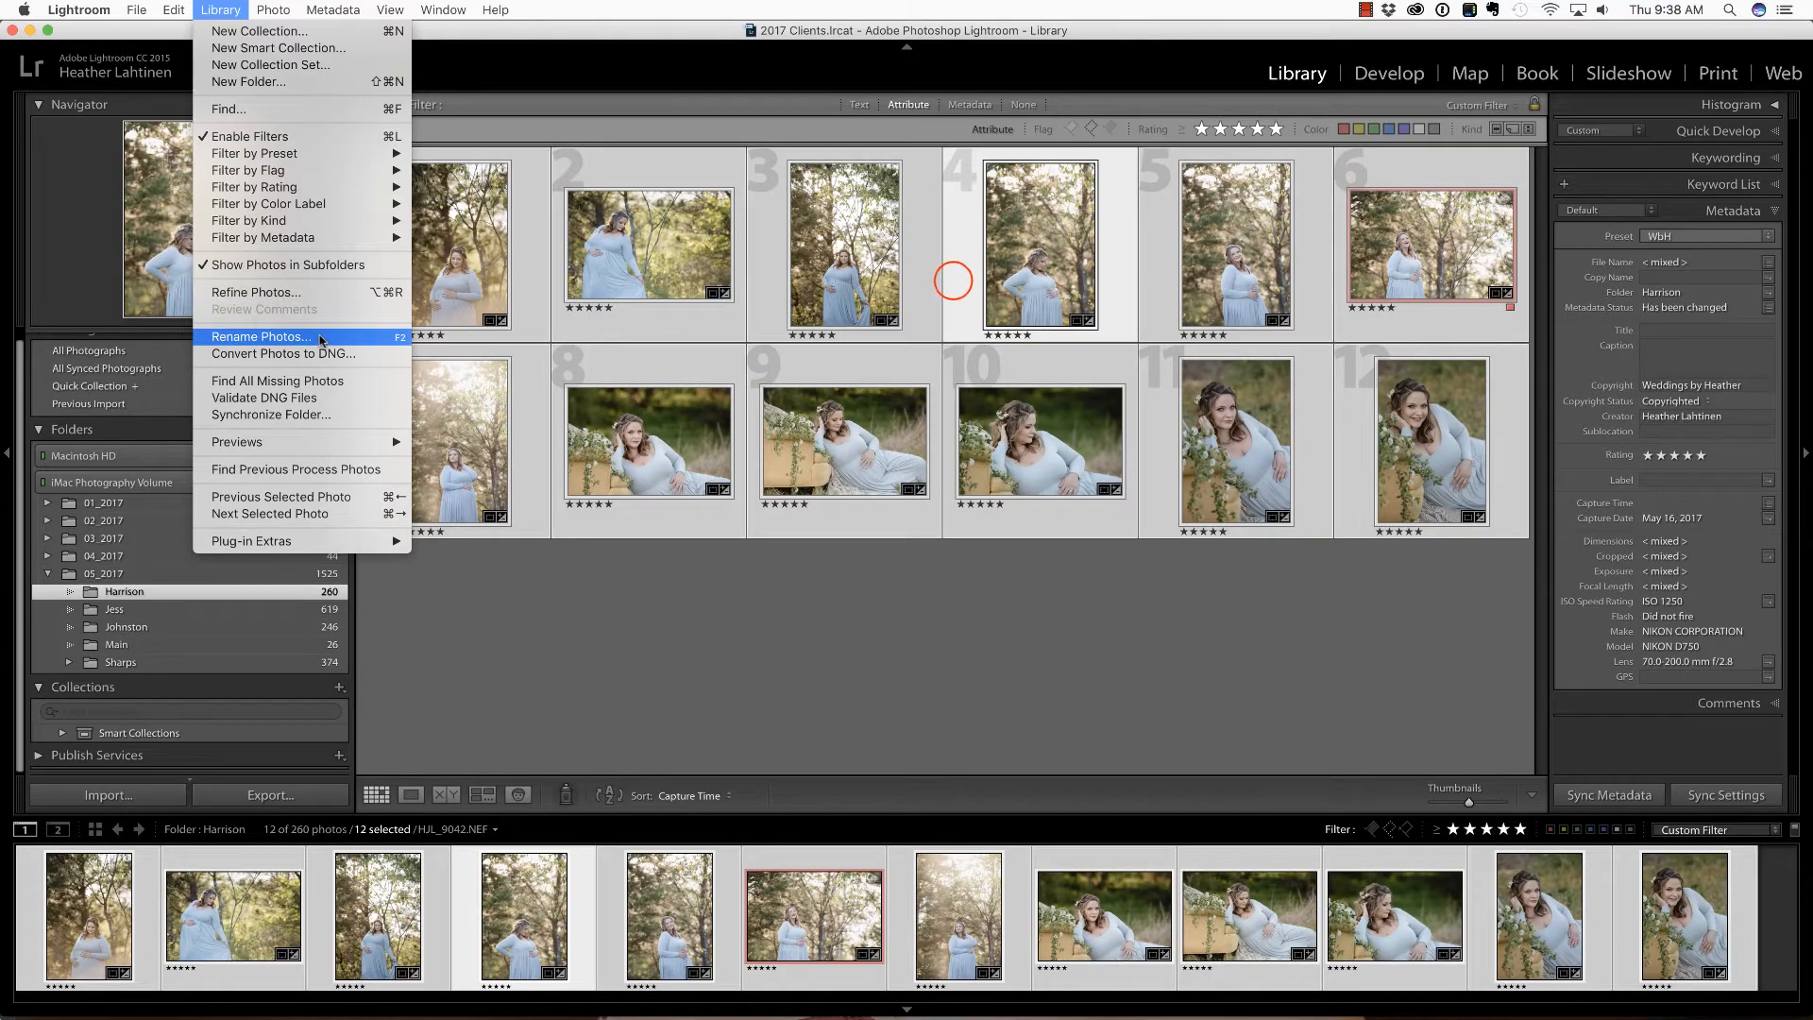
pyautogui.click(262, 336)
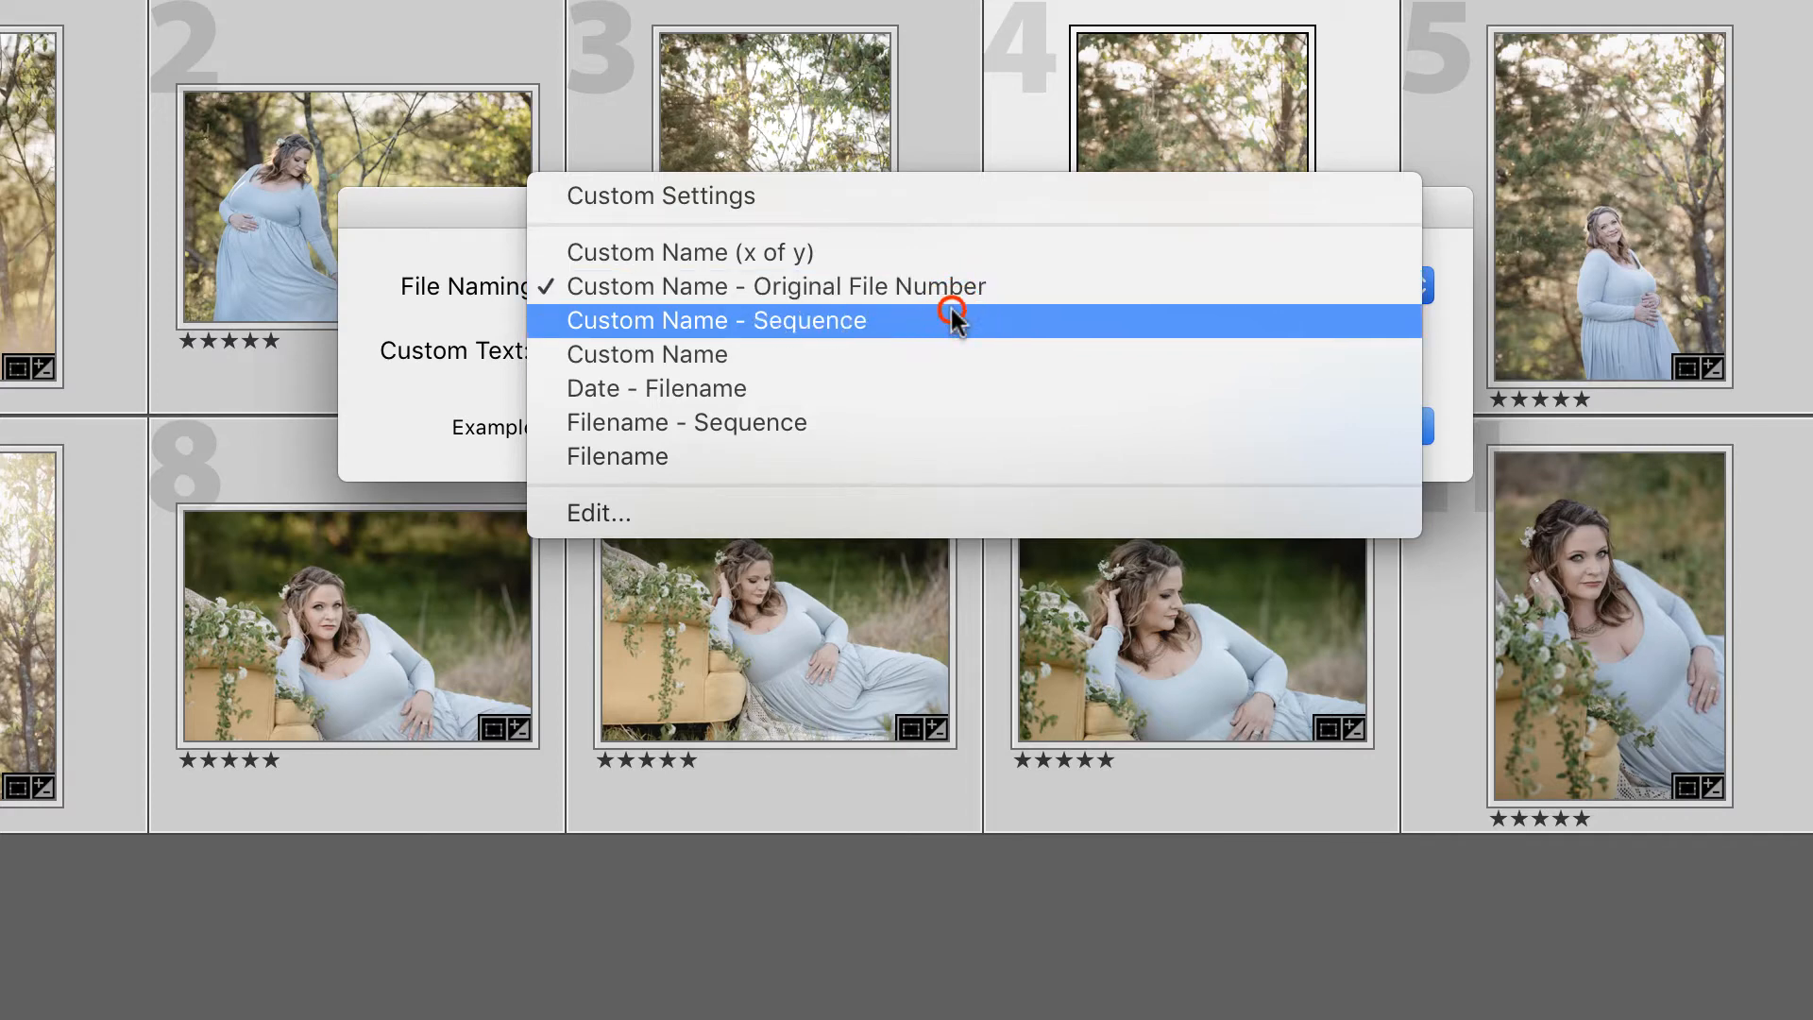
pyautogui.click(714, 321)
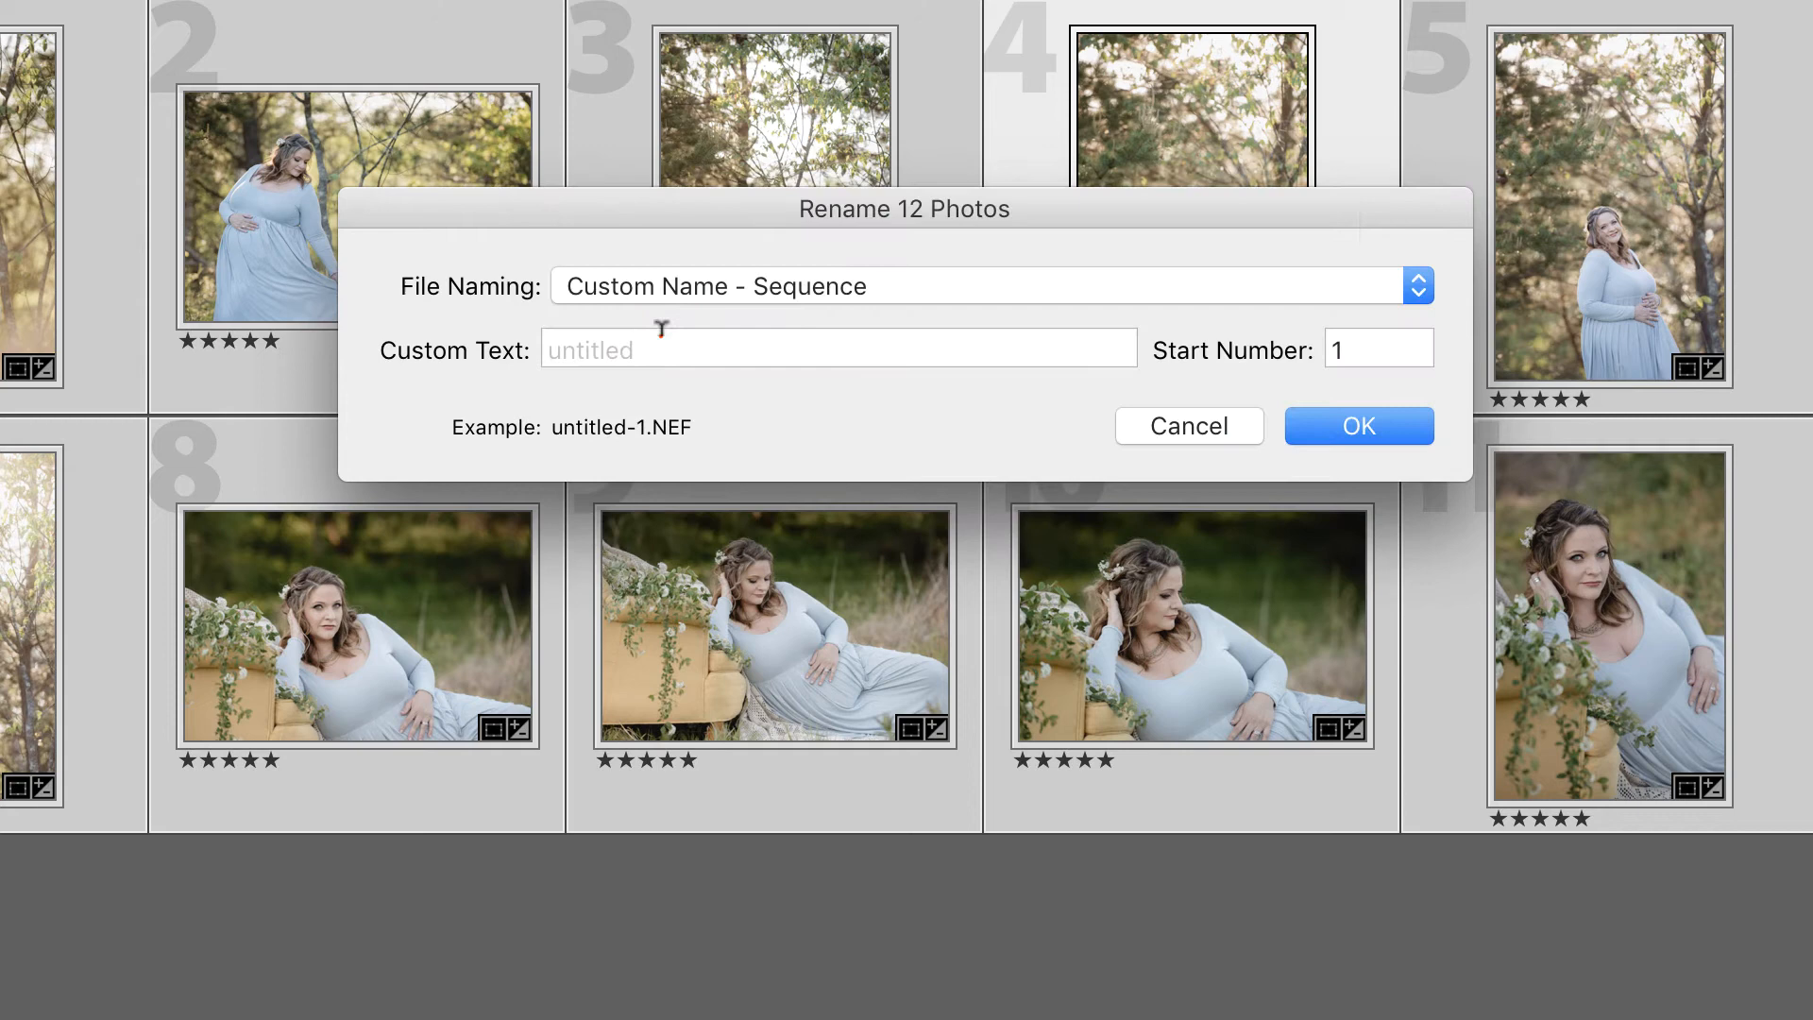
pyautogui.click(837, 347)
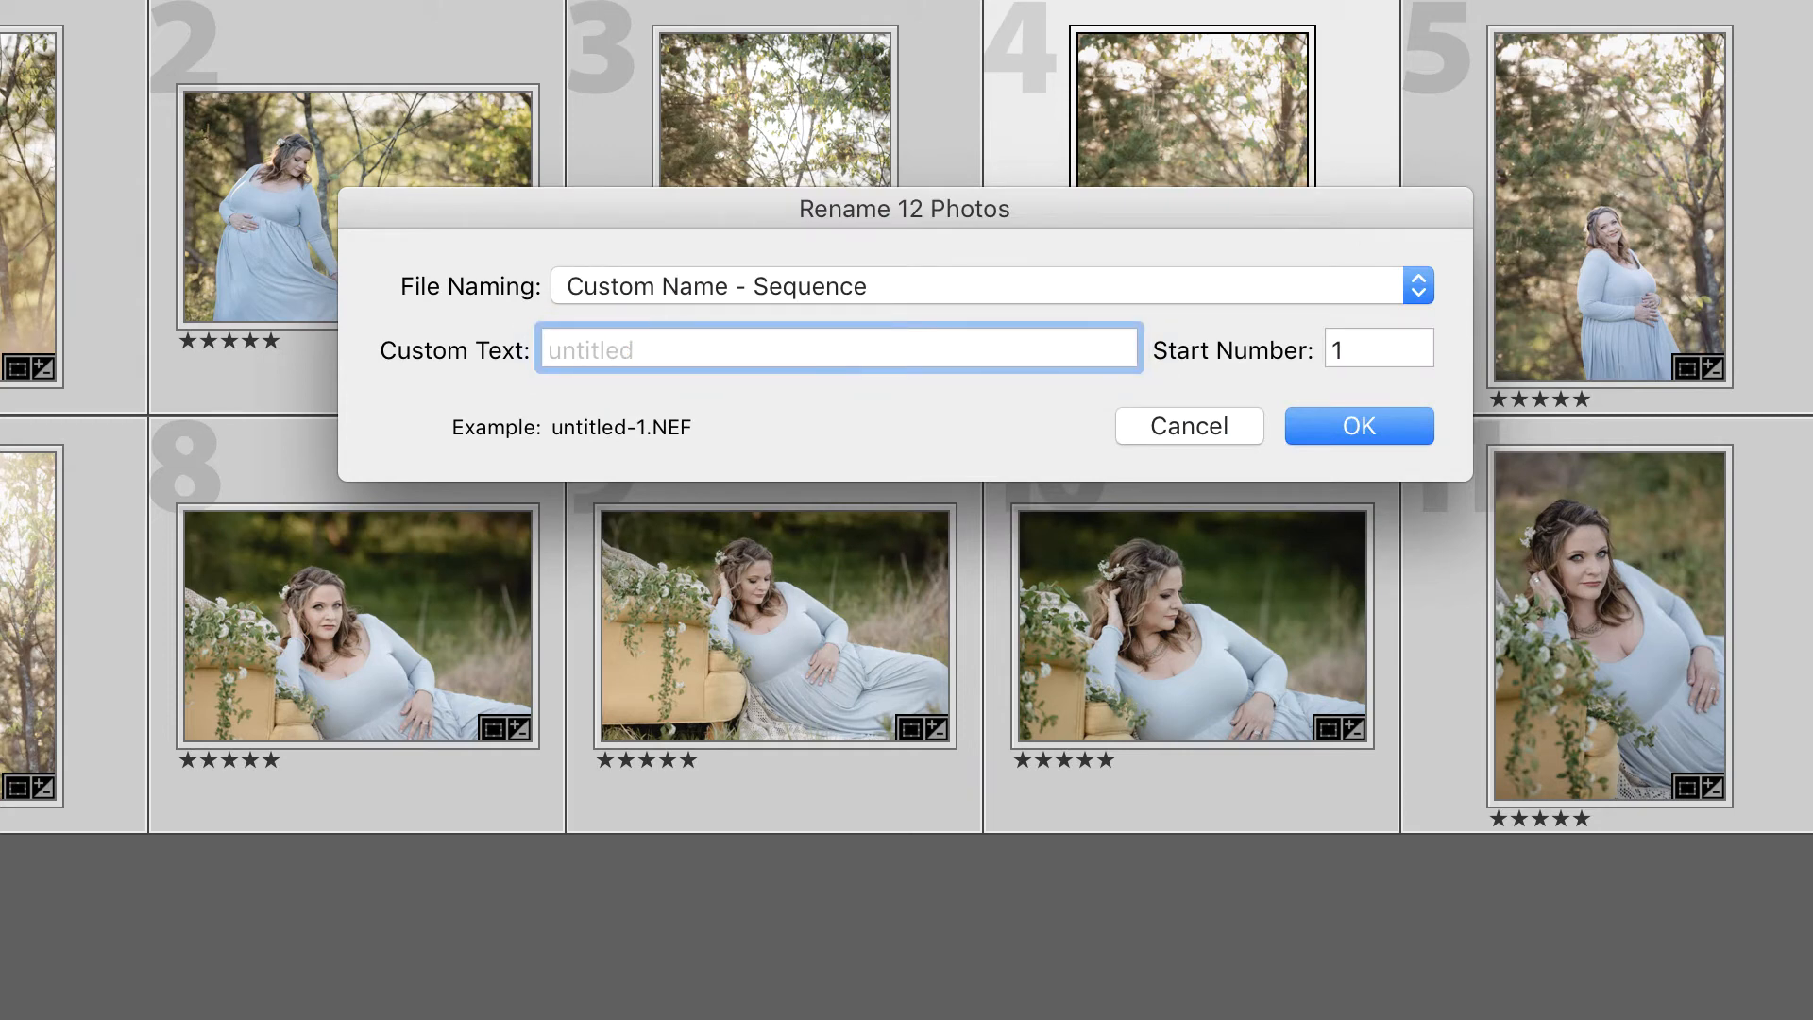
pyautogui.write('Harrison')
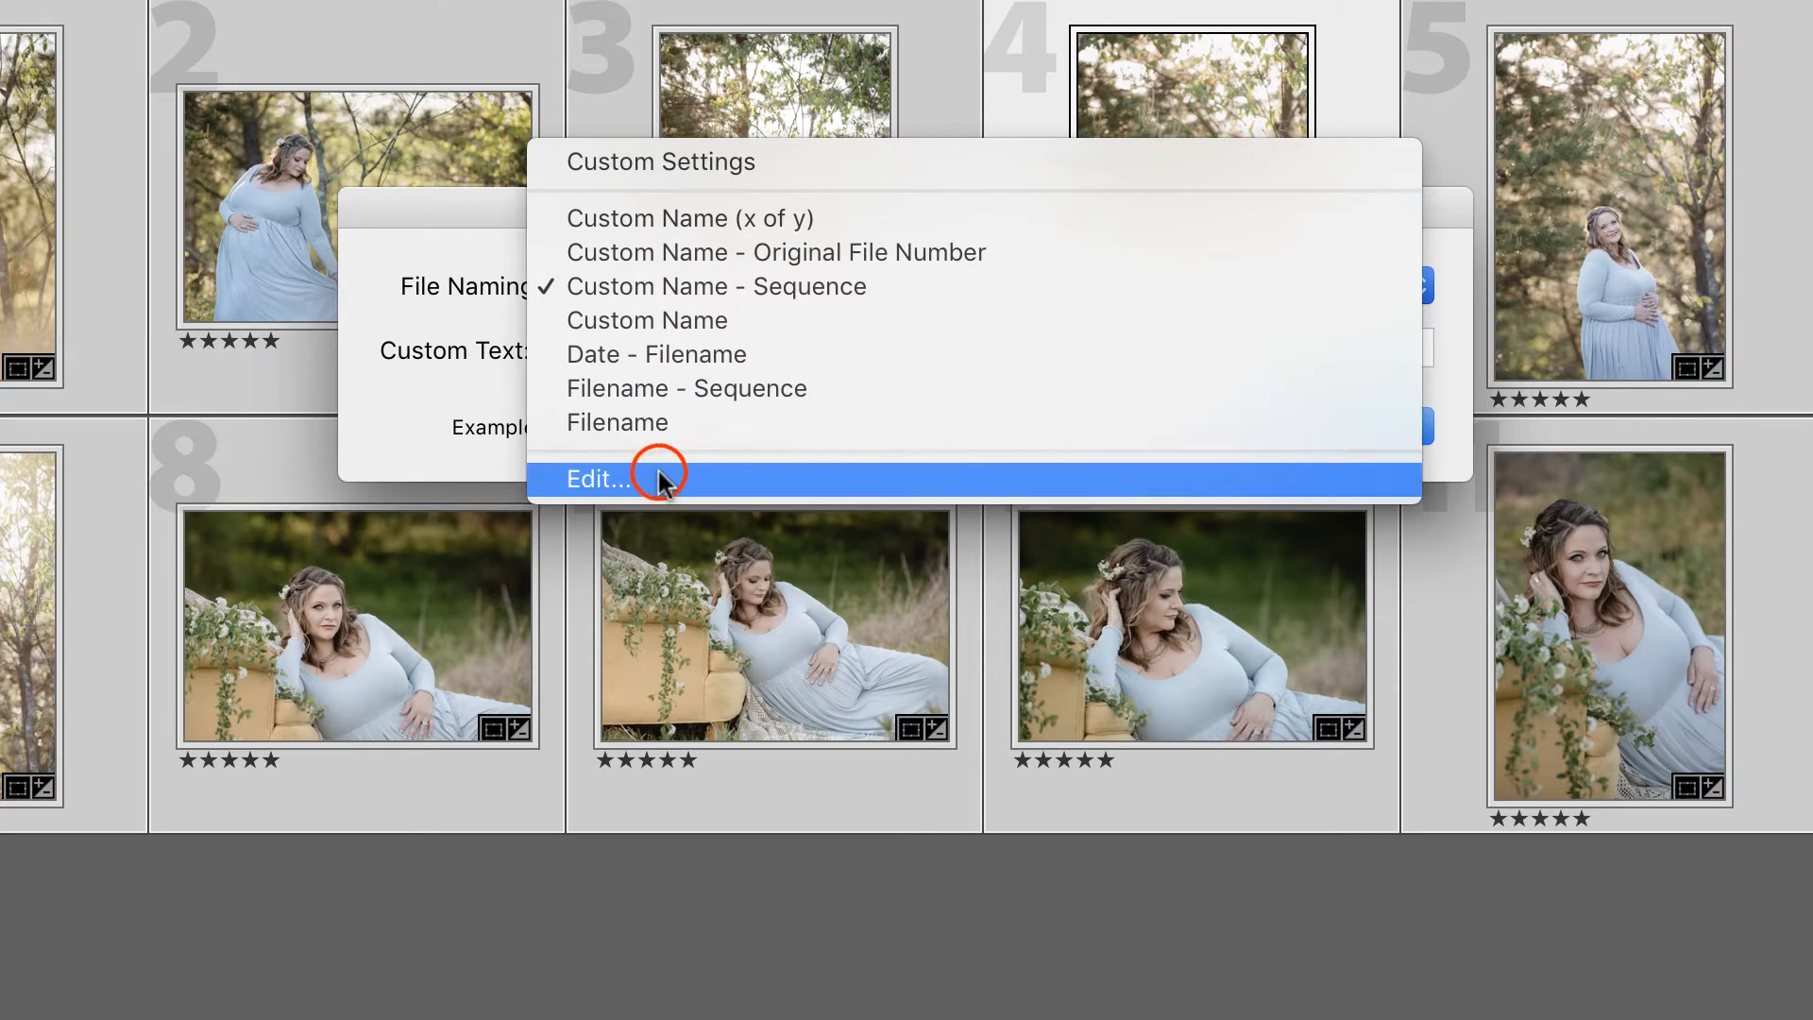
# - Edit the filename template to use a three-digit Sequence # (001) token
pyautogui.click(598, 478)
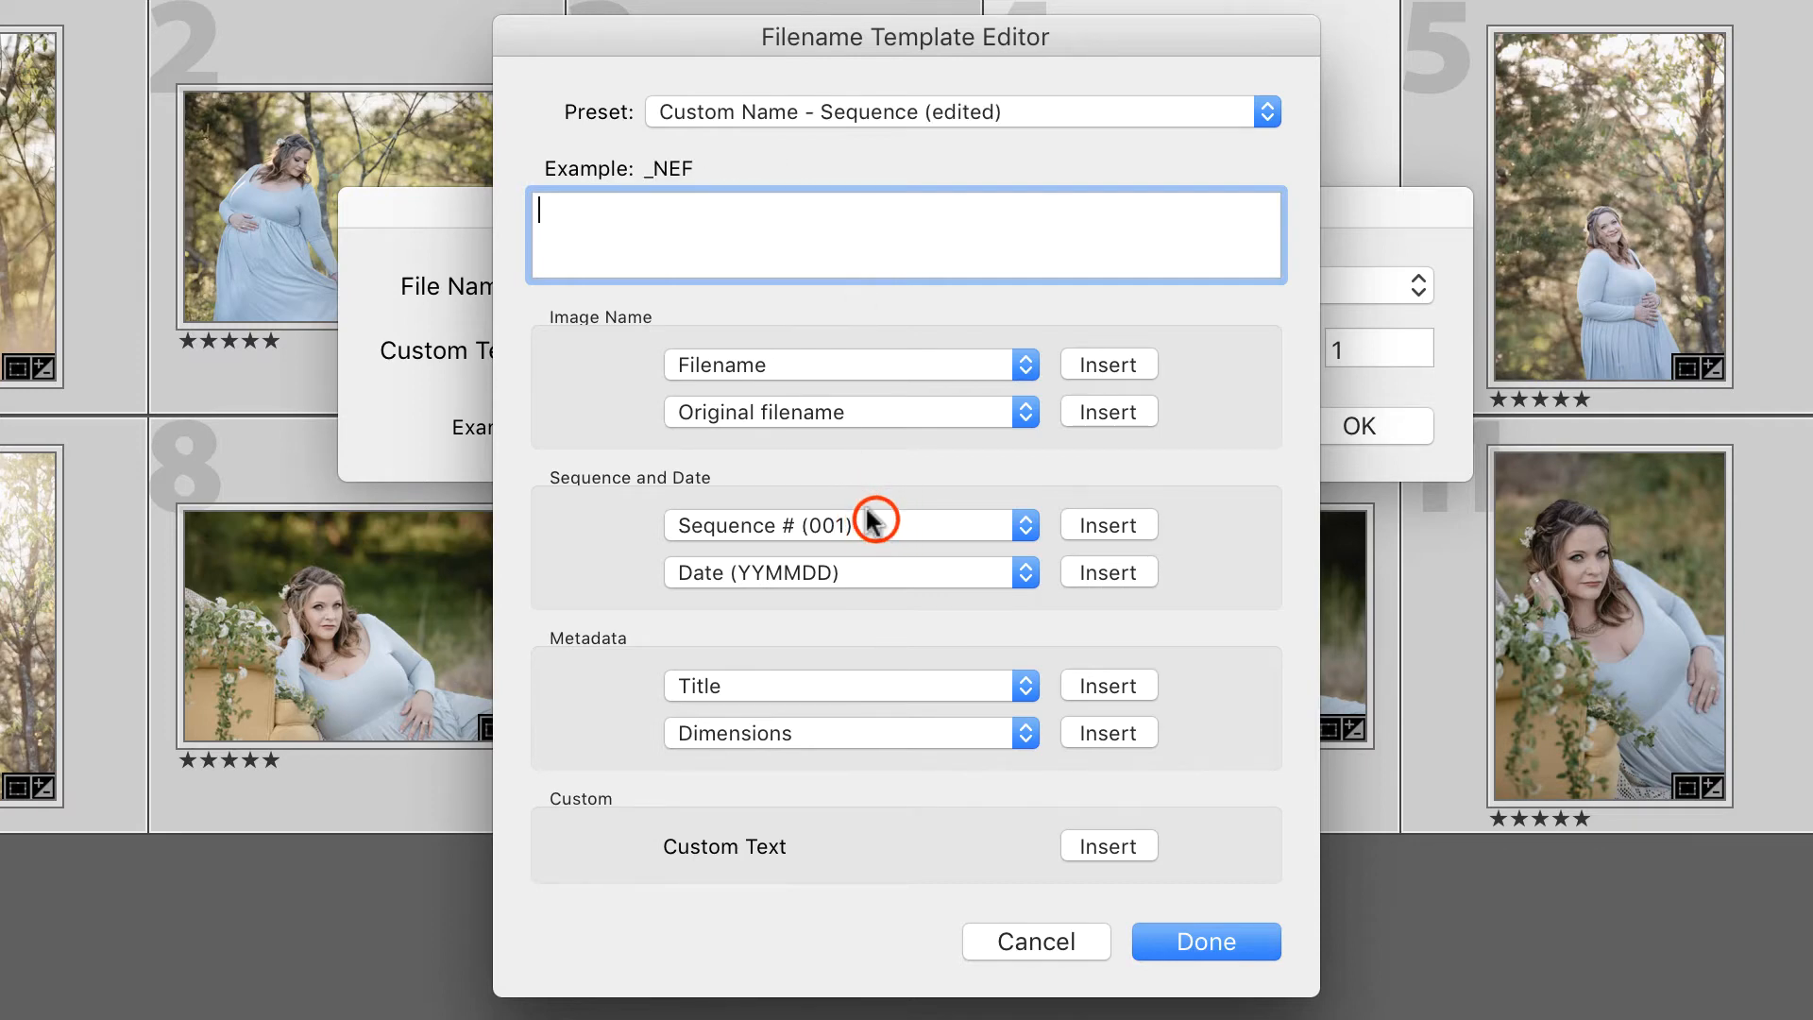
pyautogui.click(850, 523)
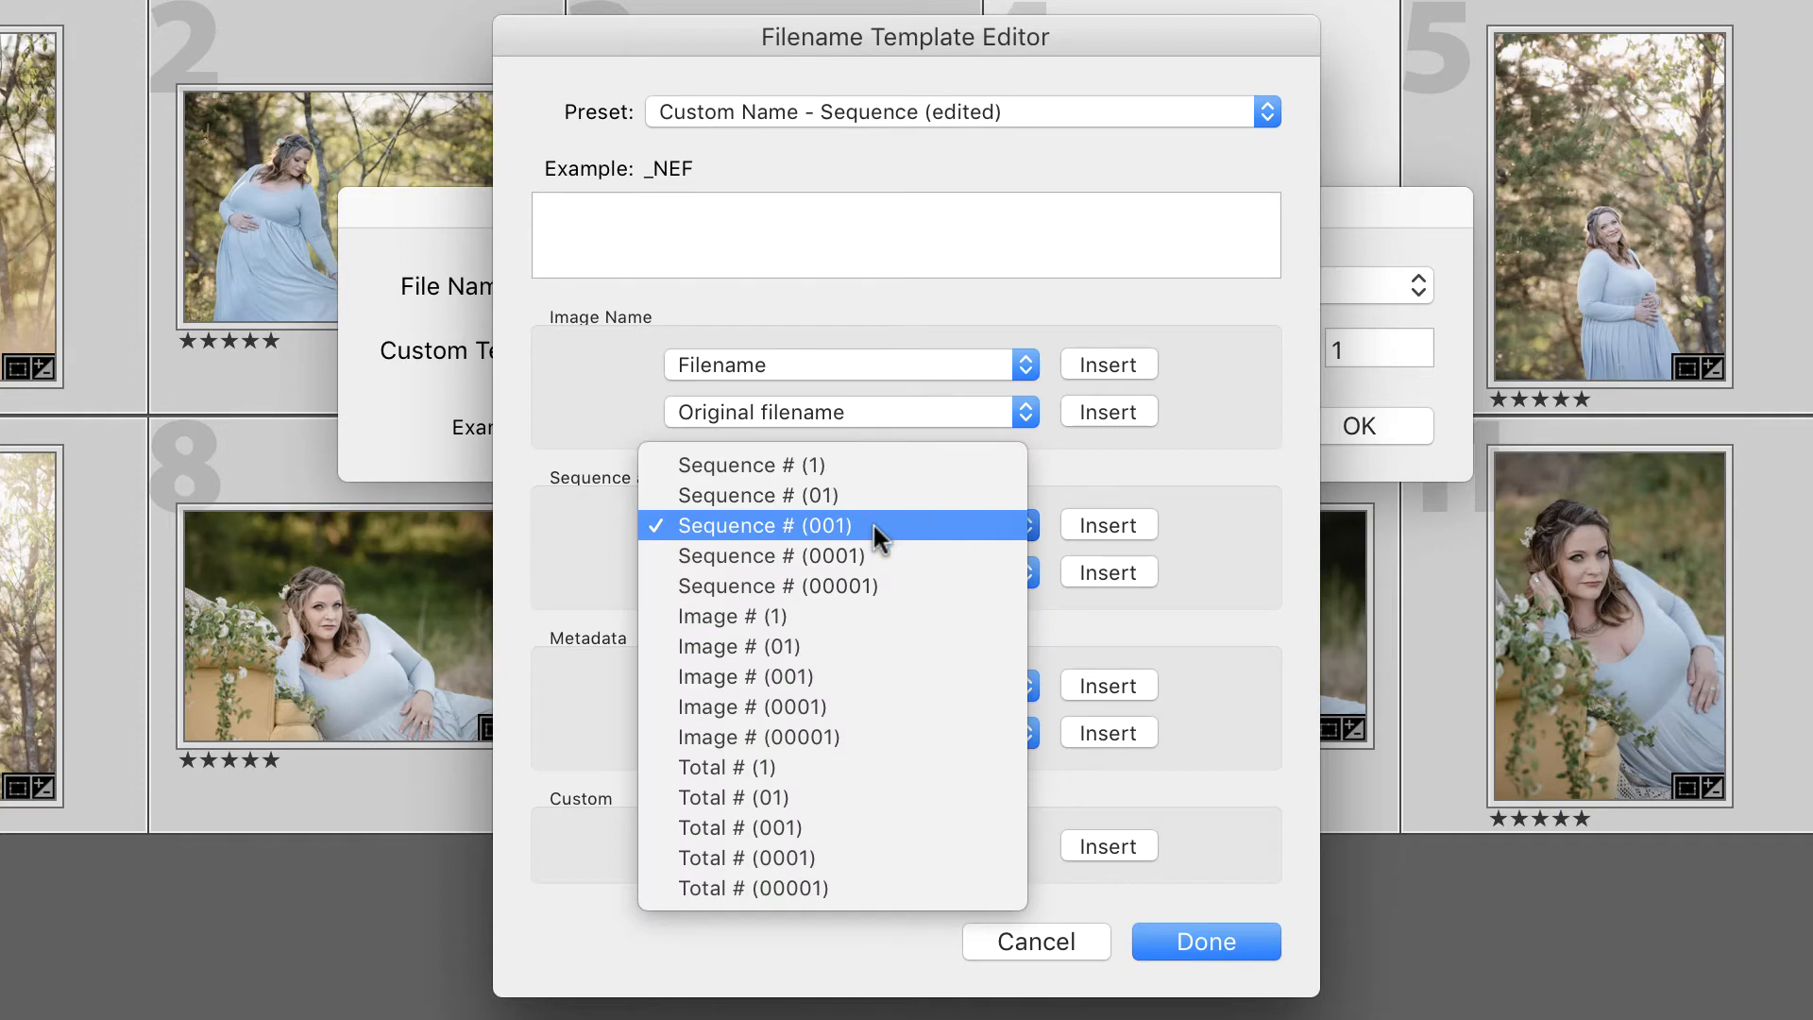
pyautogui.click(752, 525)
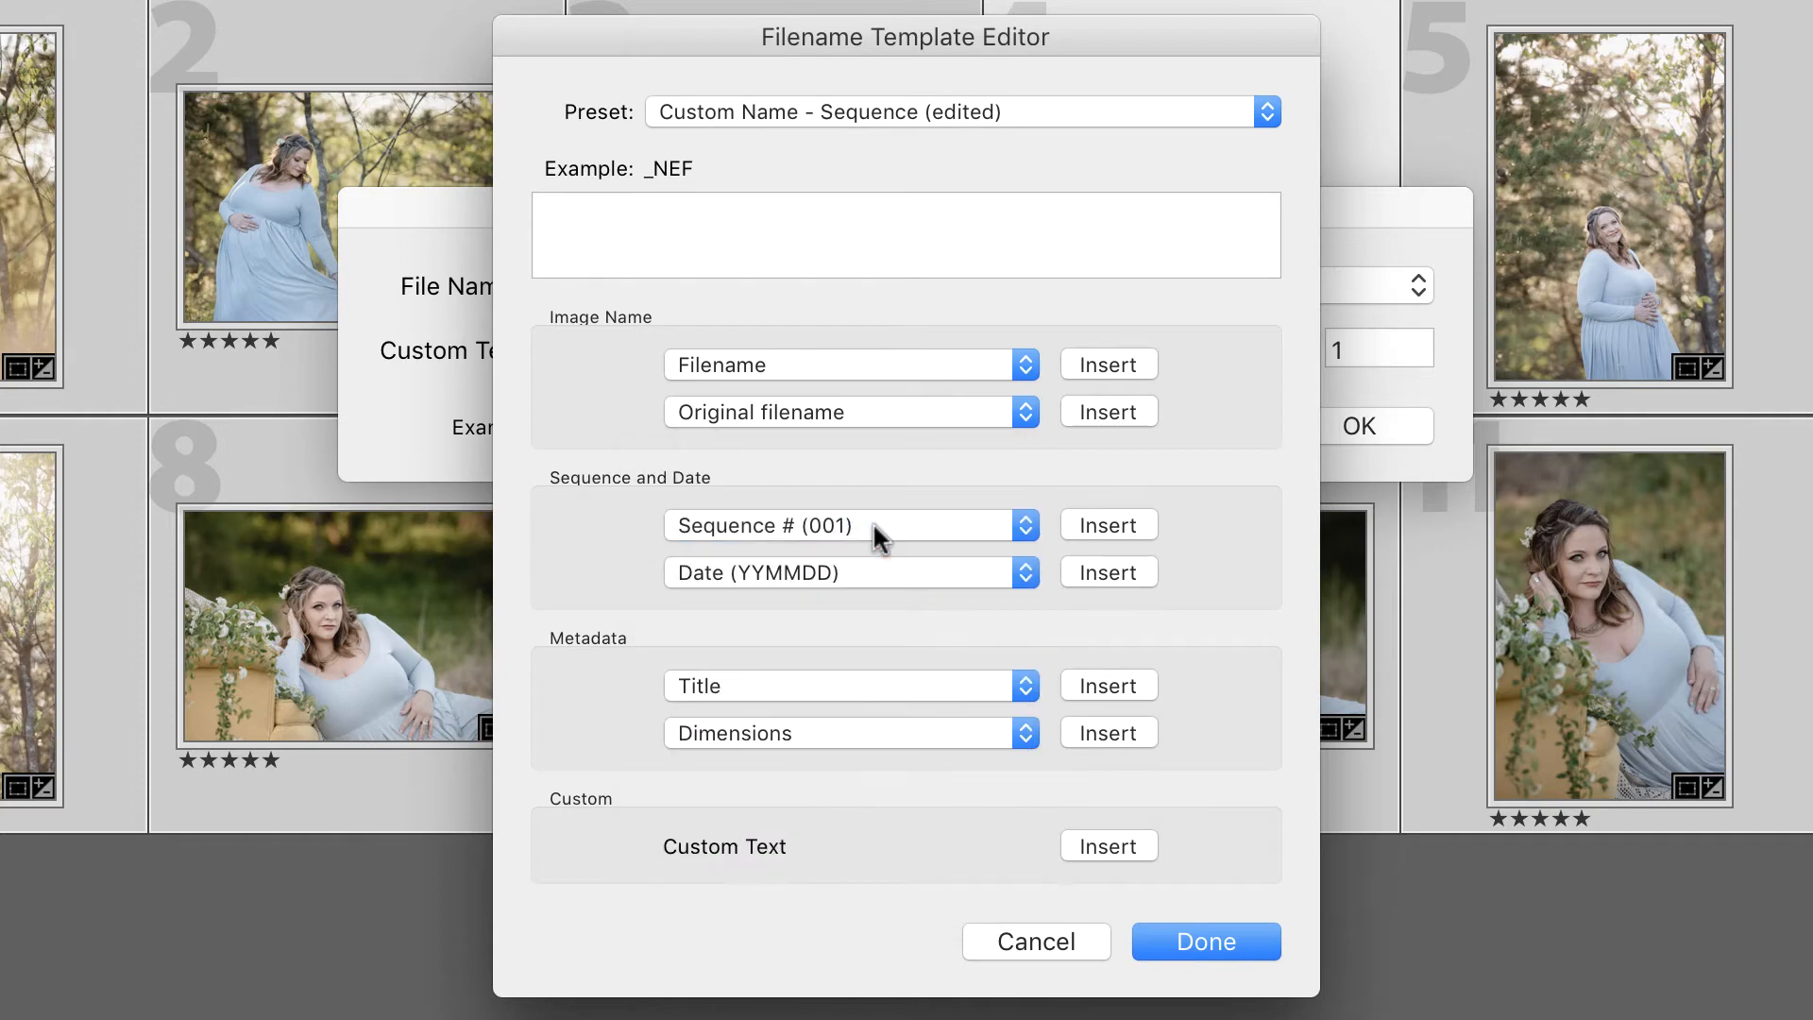
pyautogui.click(1107, 525)
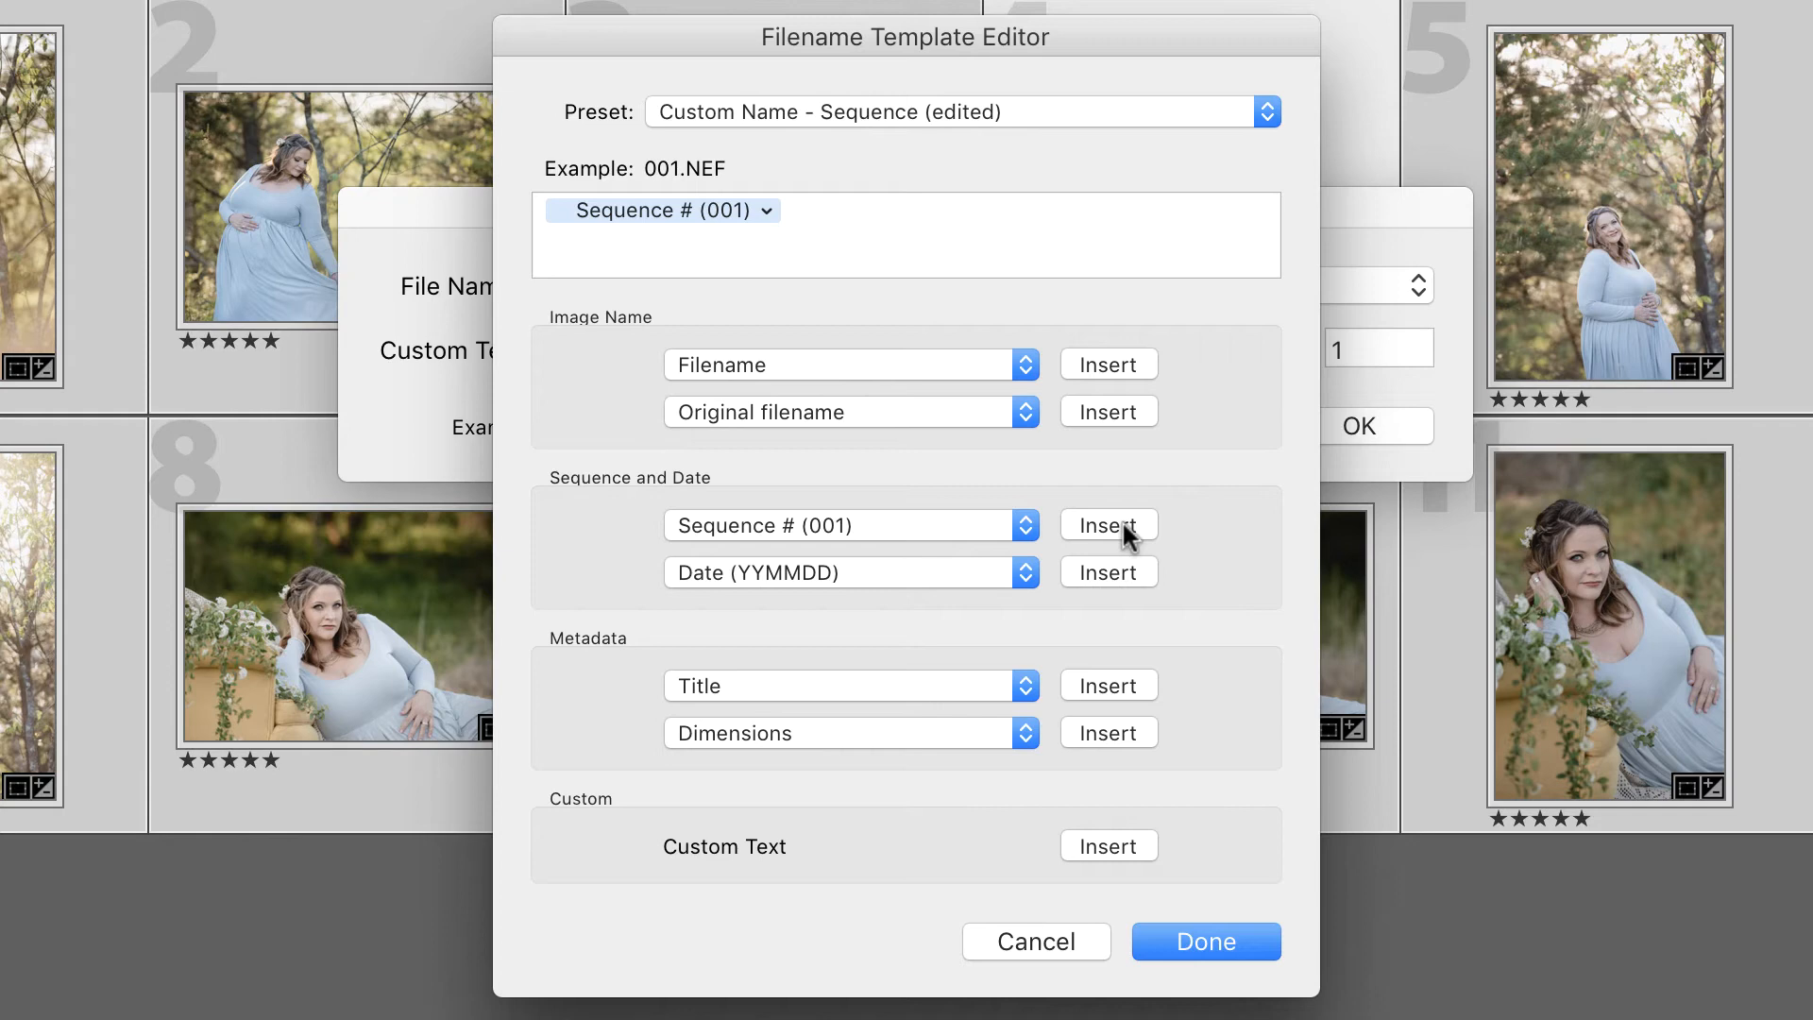
pyautogui.moveTo(1205, 166)
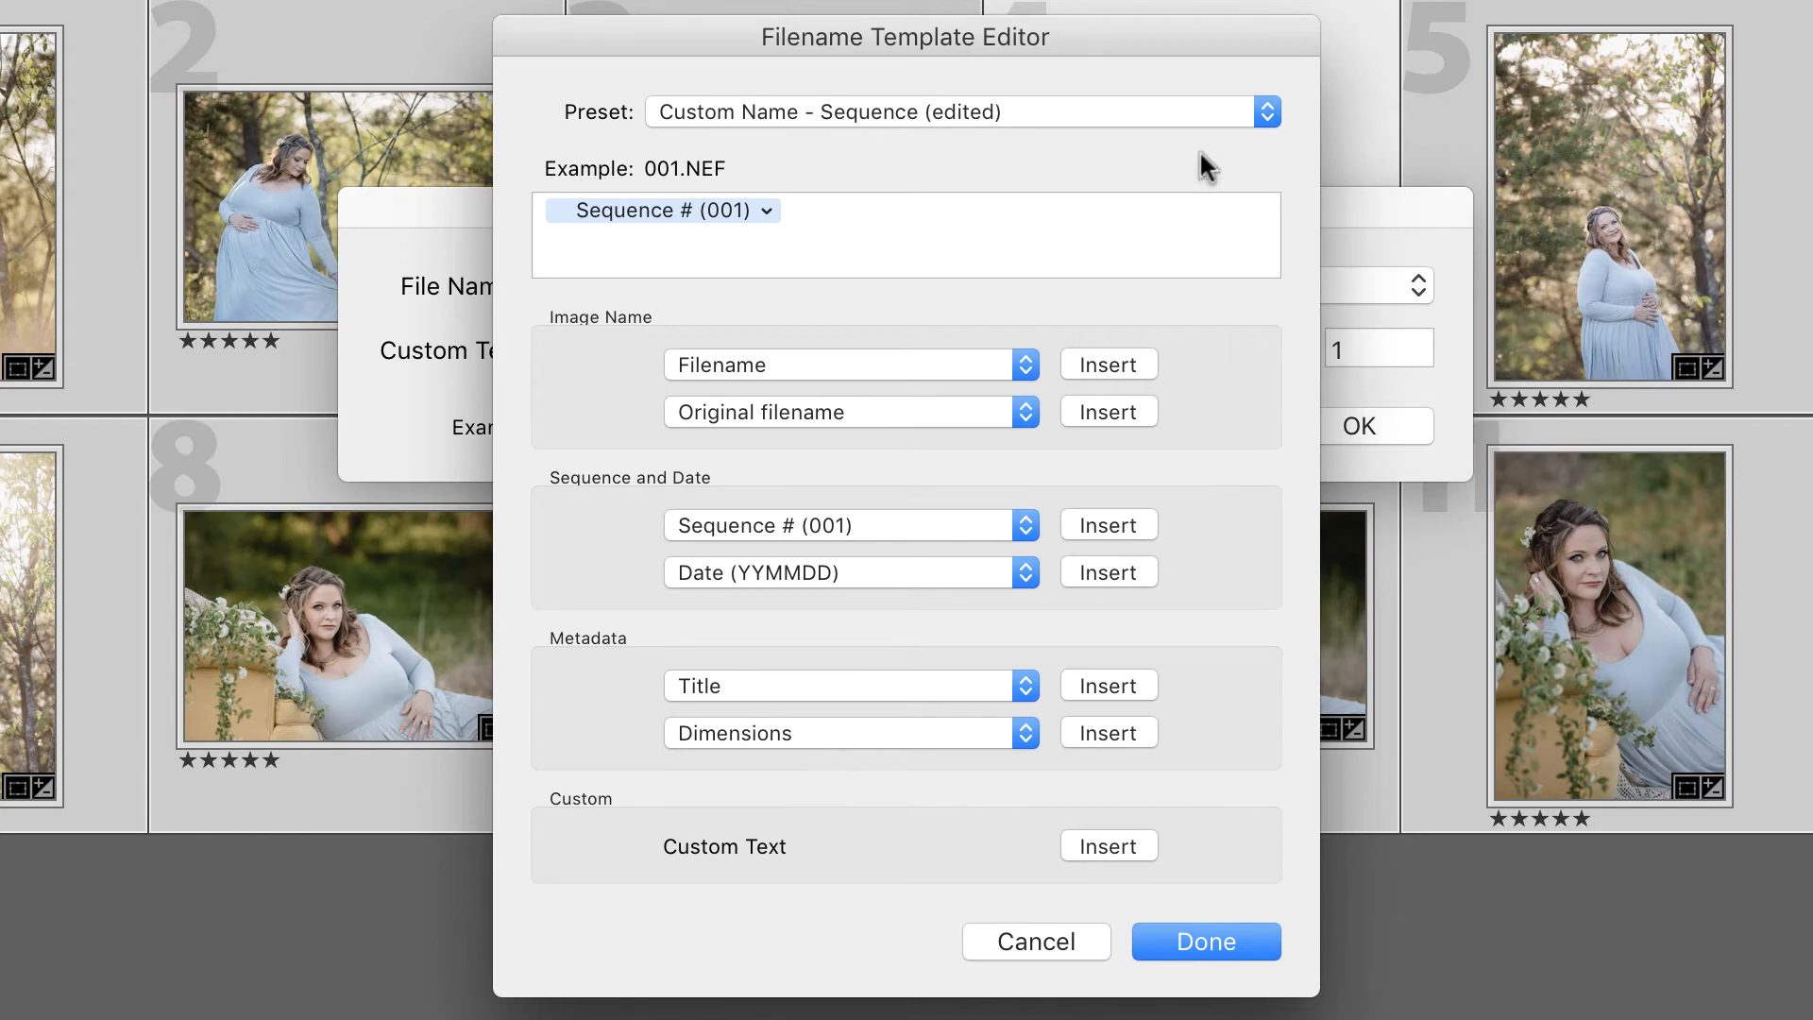
# - Save the template as a new filename preset named 'Seq 001'
pyautogui.click(1265, 111)
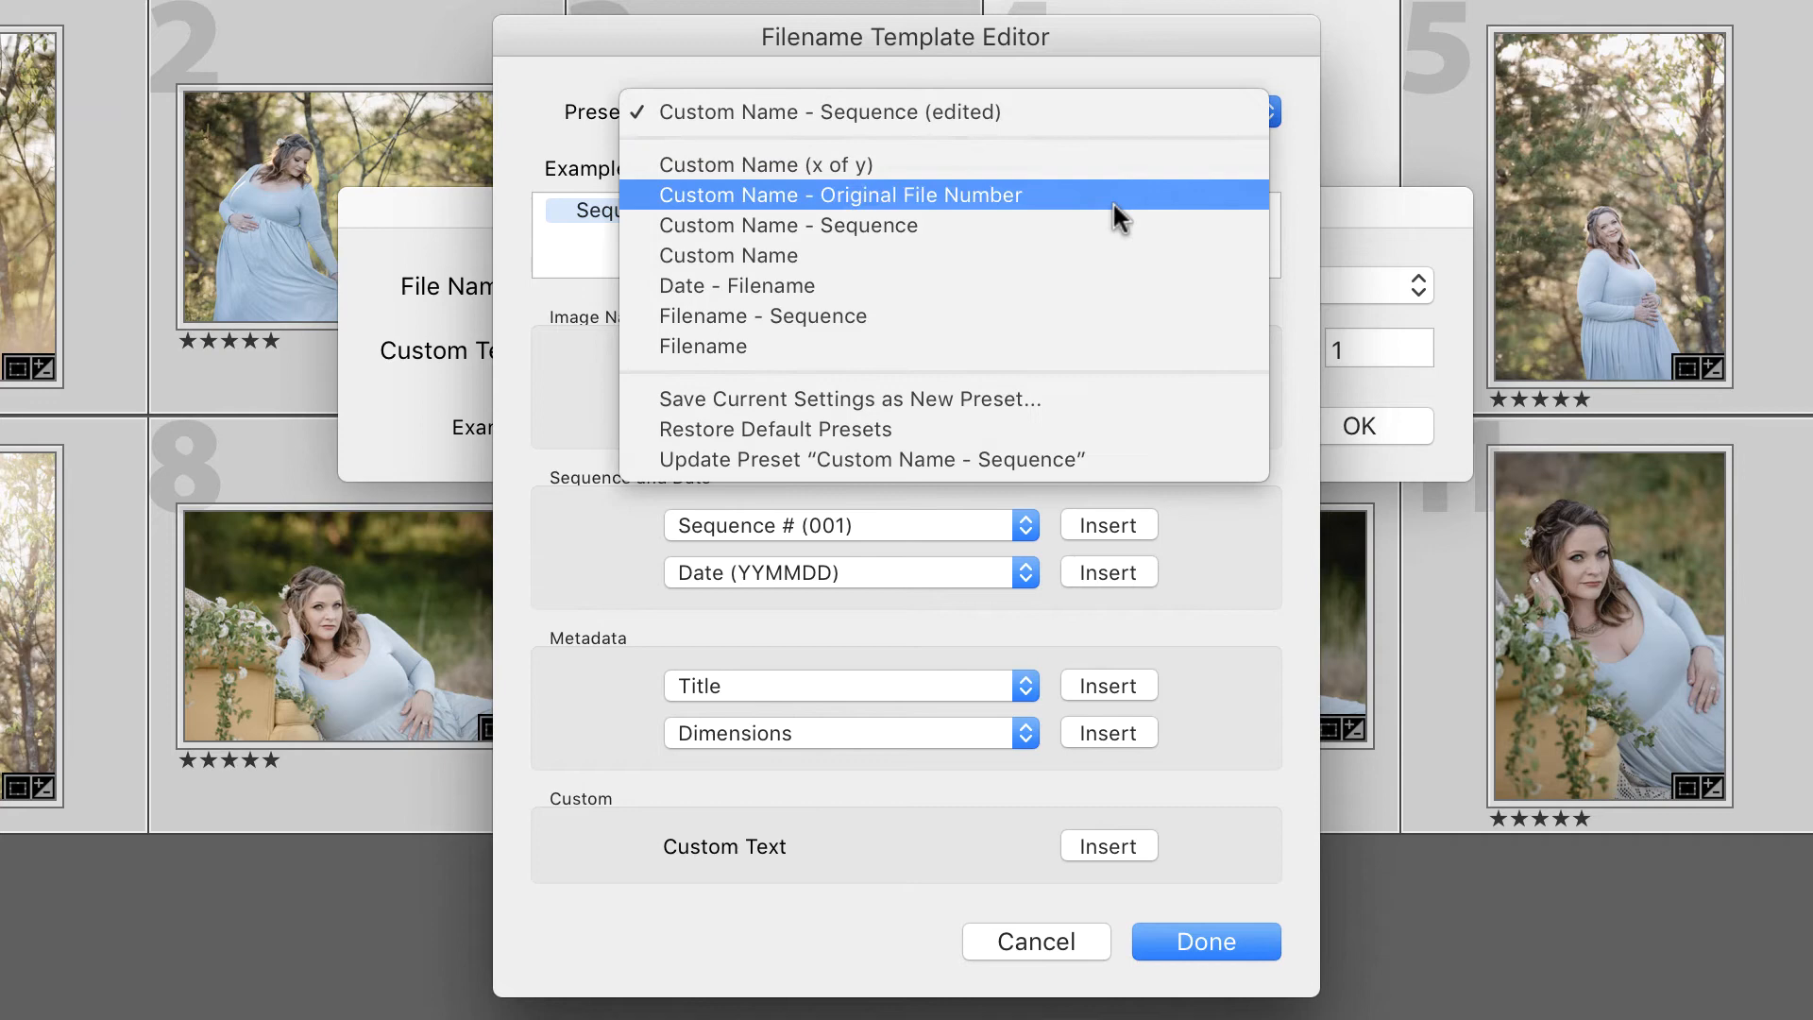
pyautogui.click(848, 399)
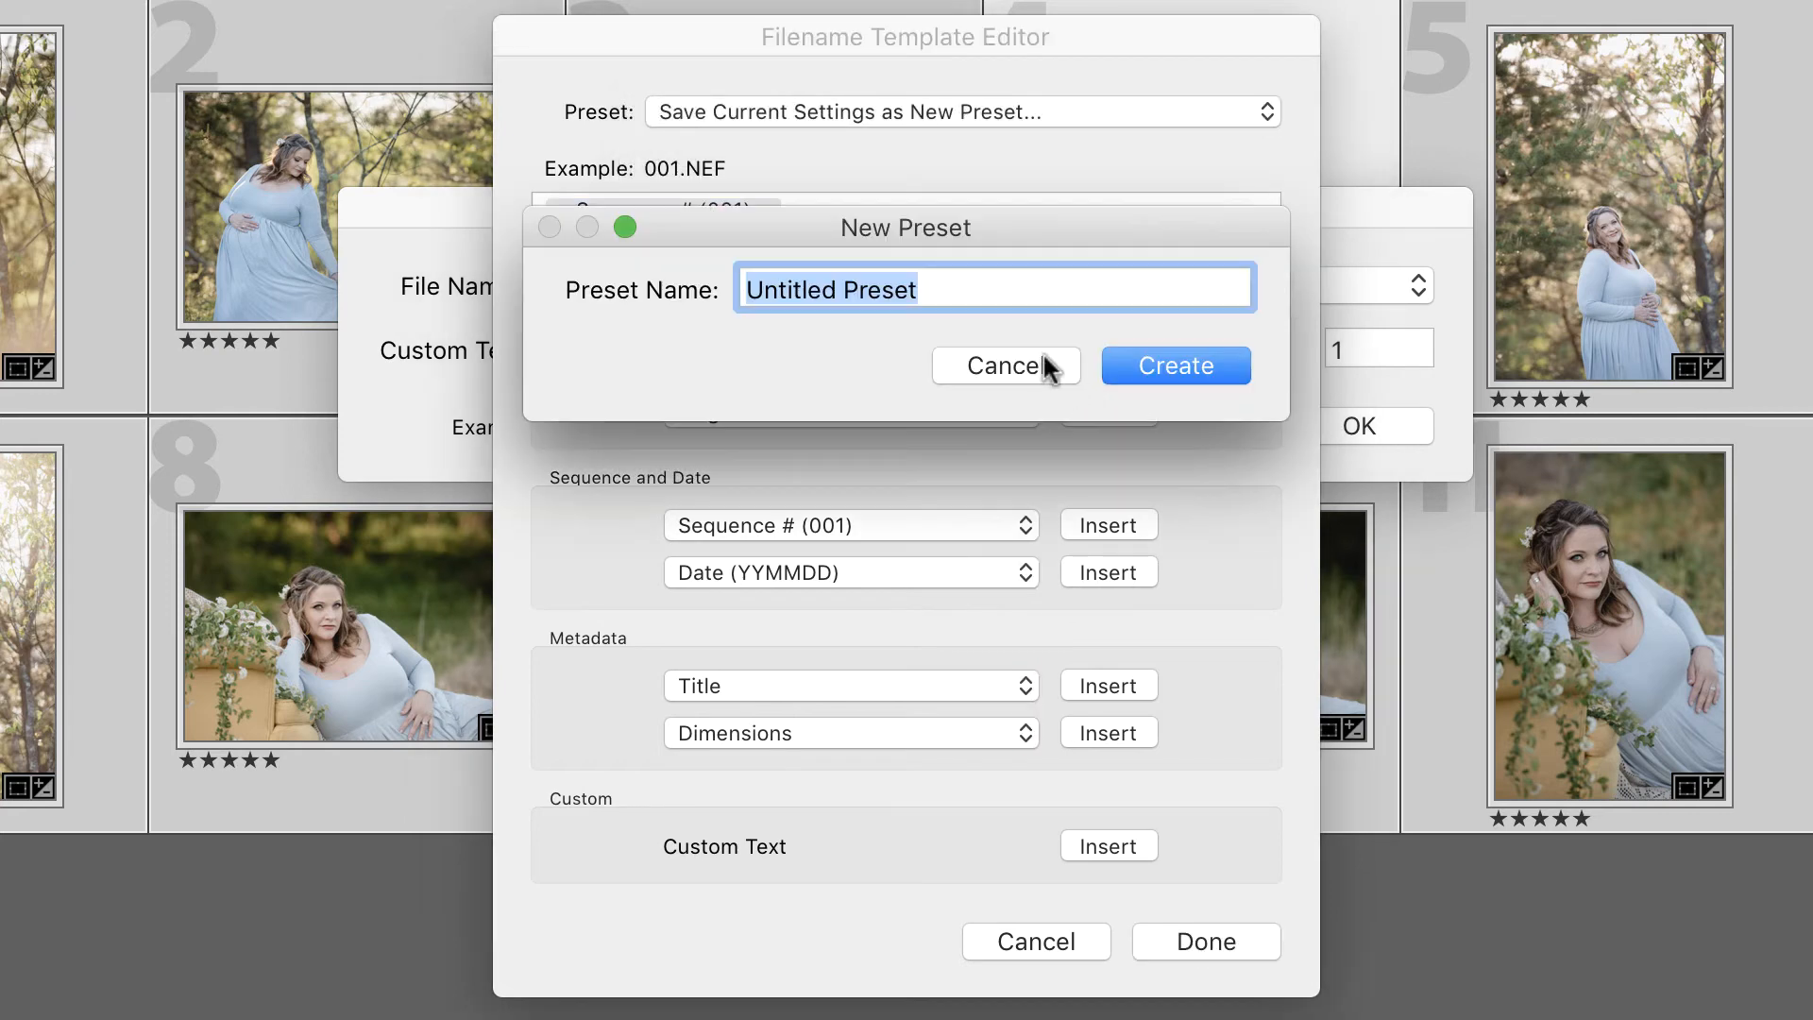
pyautogui.write('Seq 001')
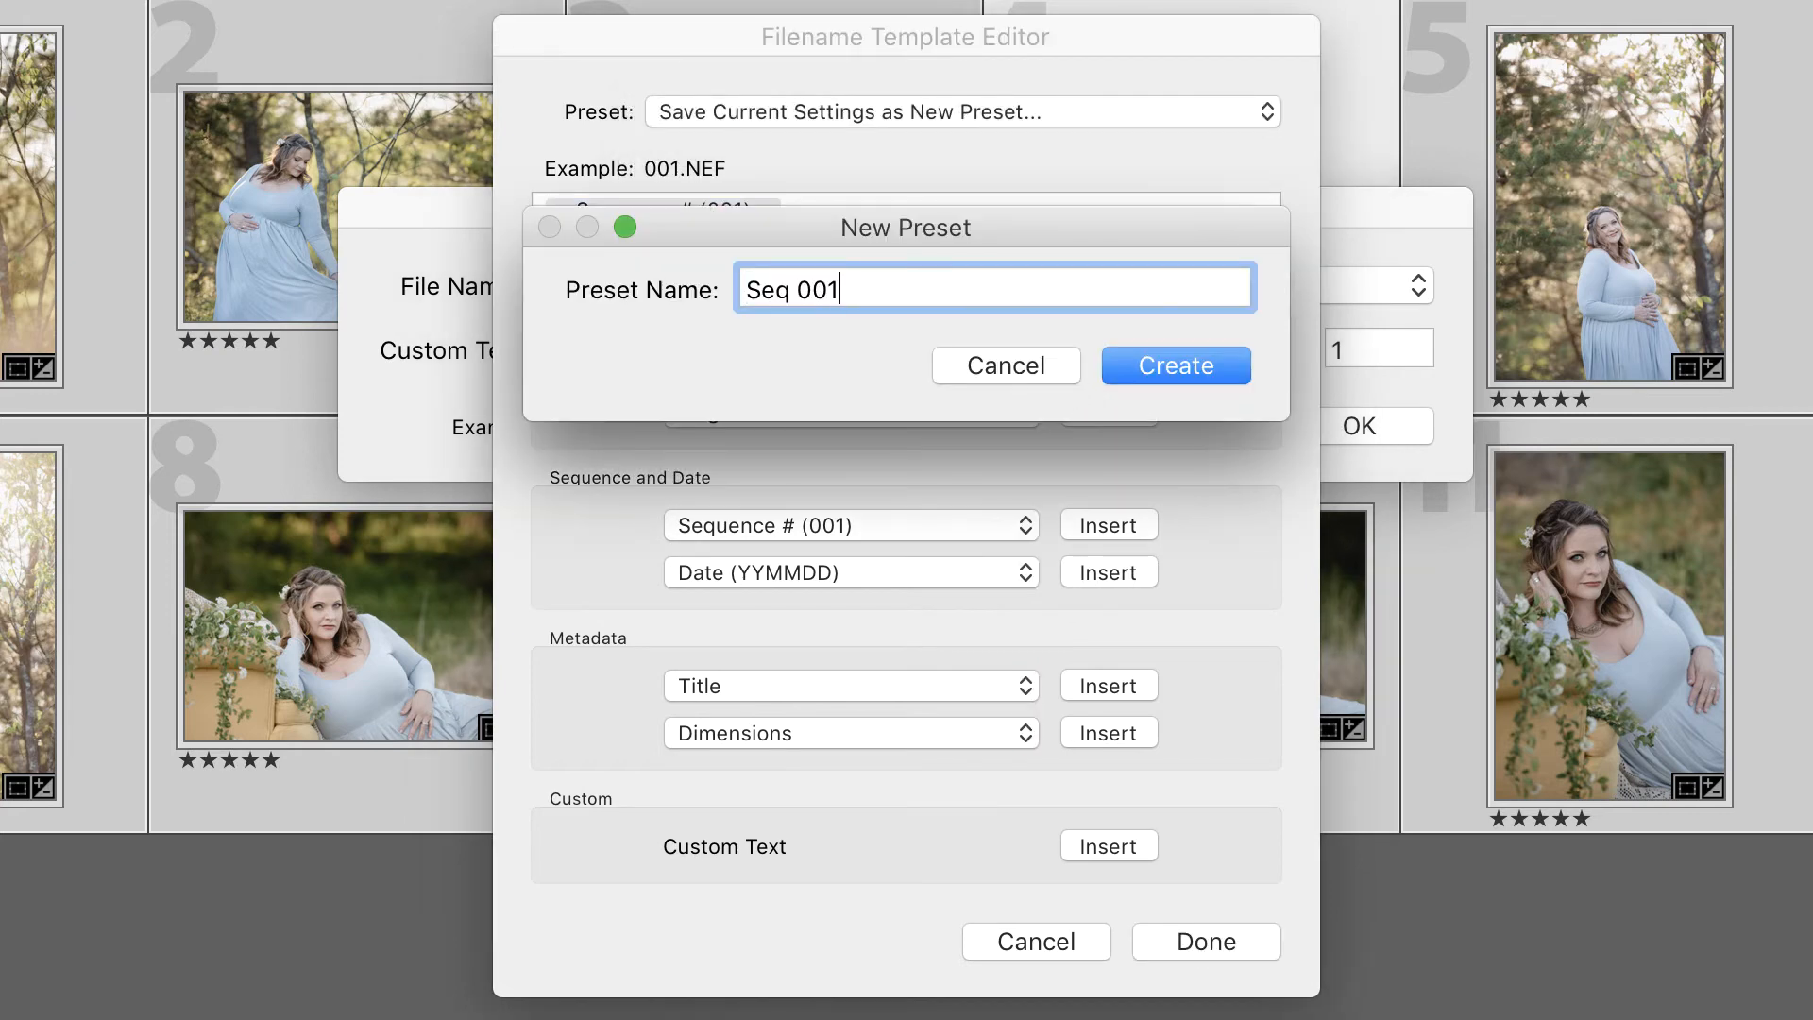
pyautogui.click(1172, 364)
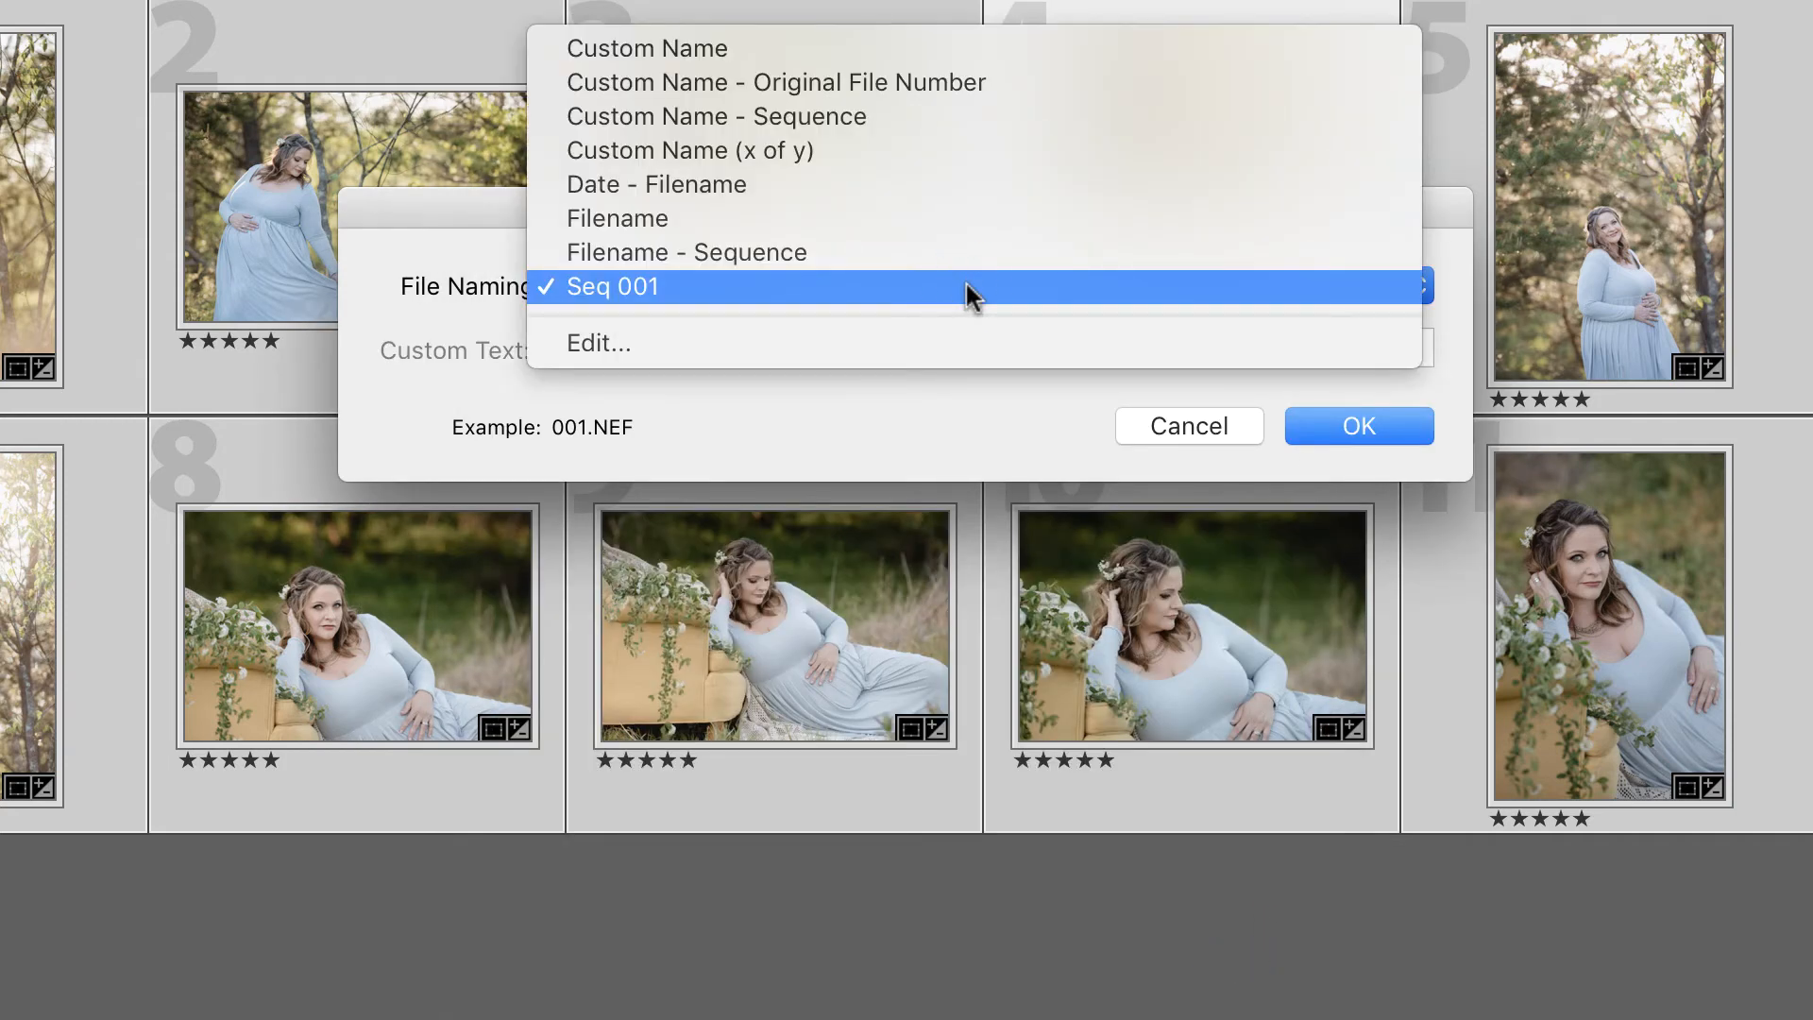
# - Rename the twelve photos with the Seq 001 preset starting at 1, giving names like 004.NEF
pyautogui.click(626, 285)
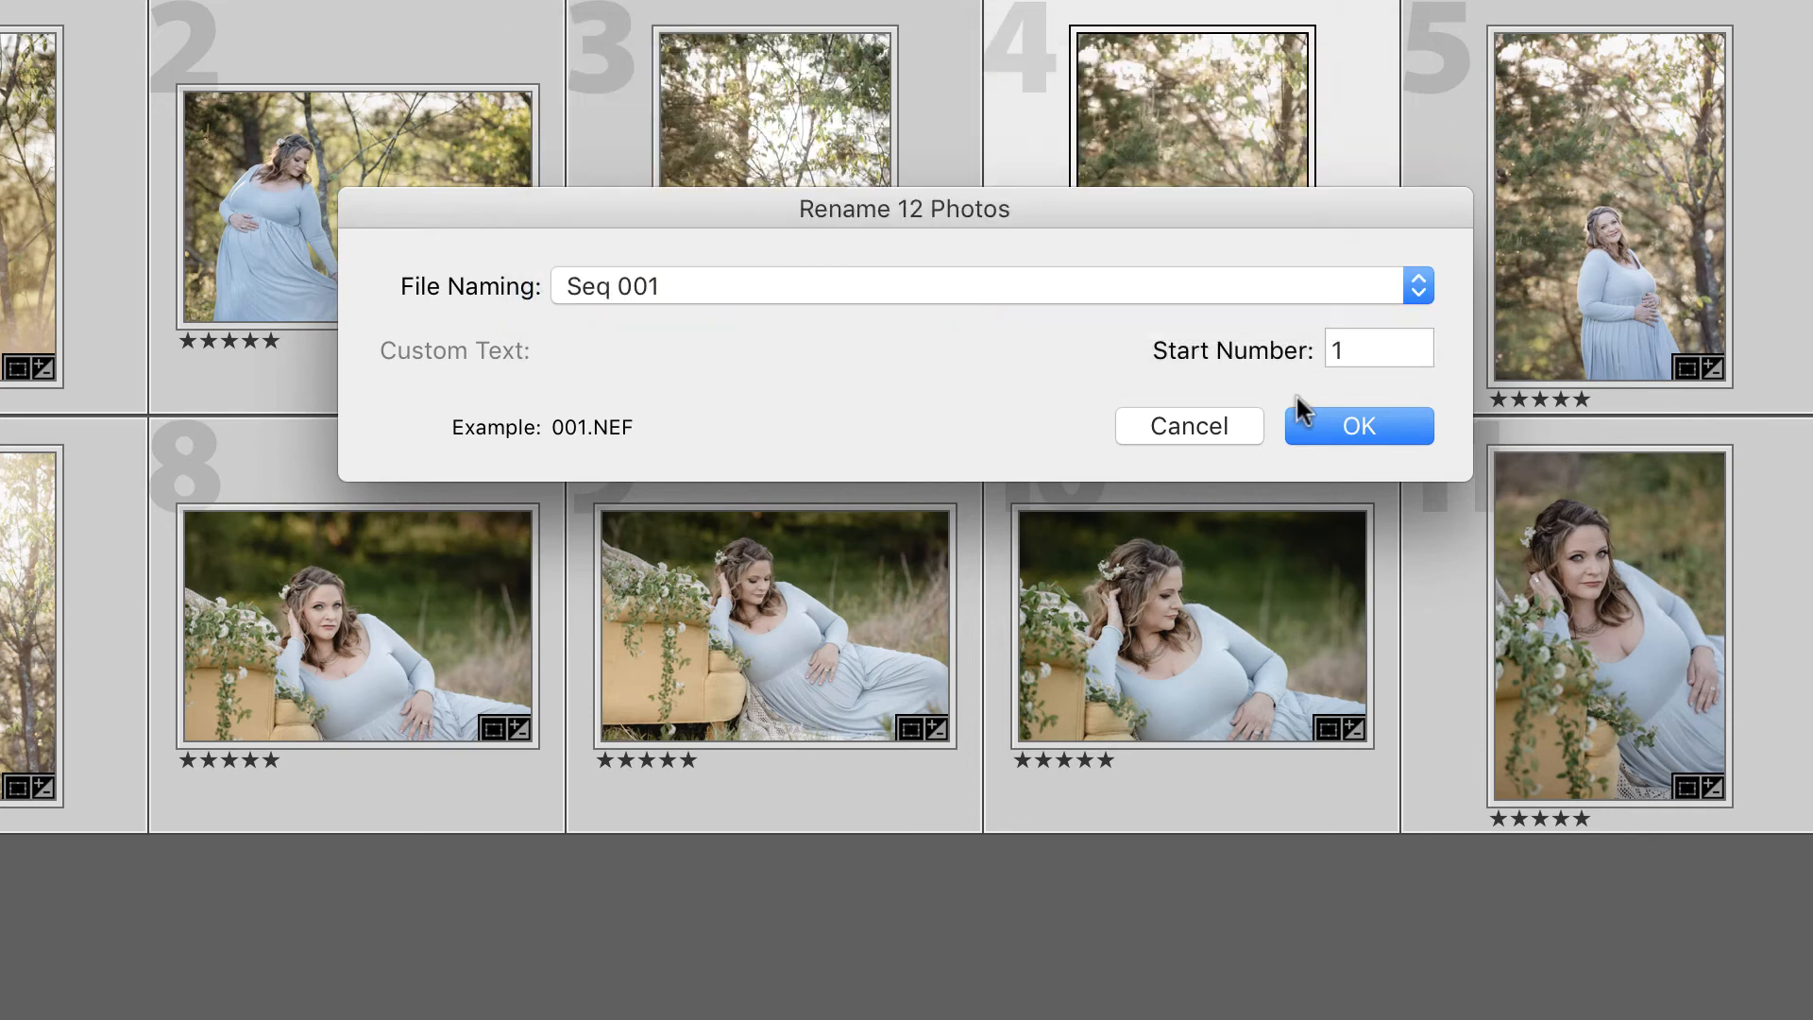
pyautogui.moveTo(1386, 405)
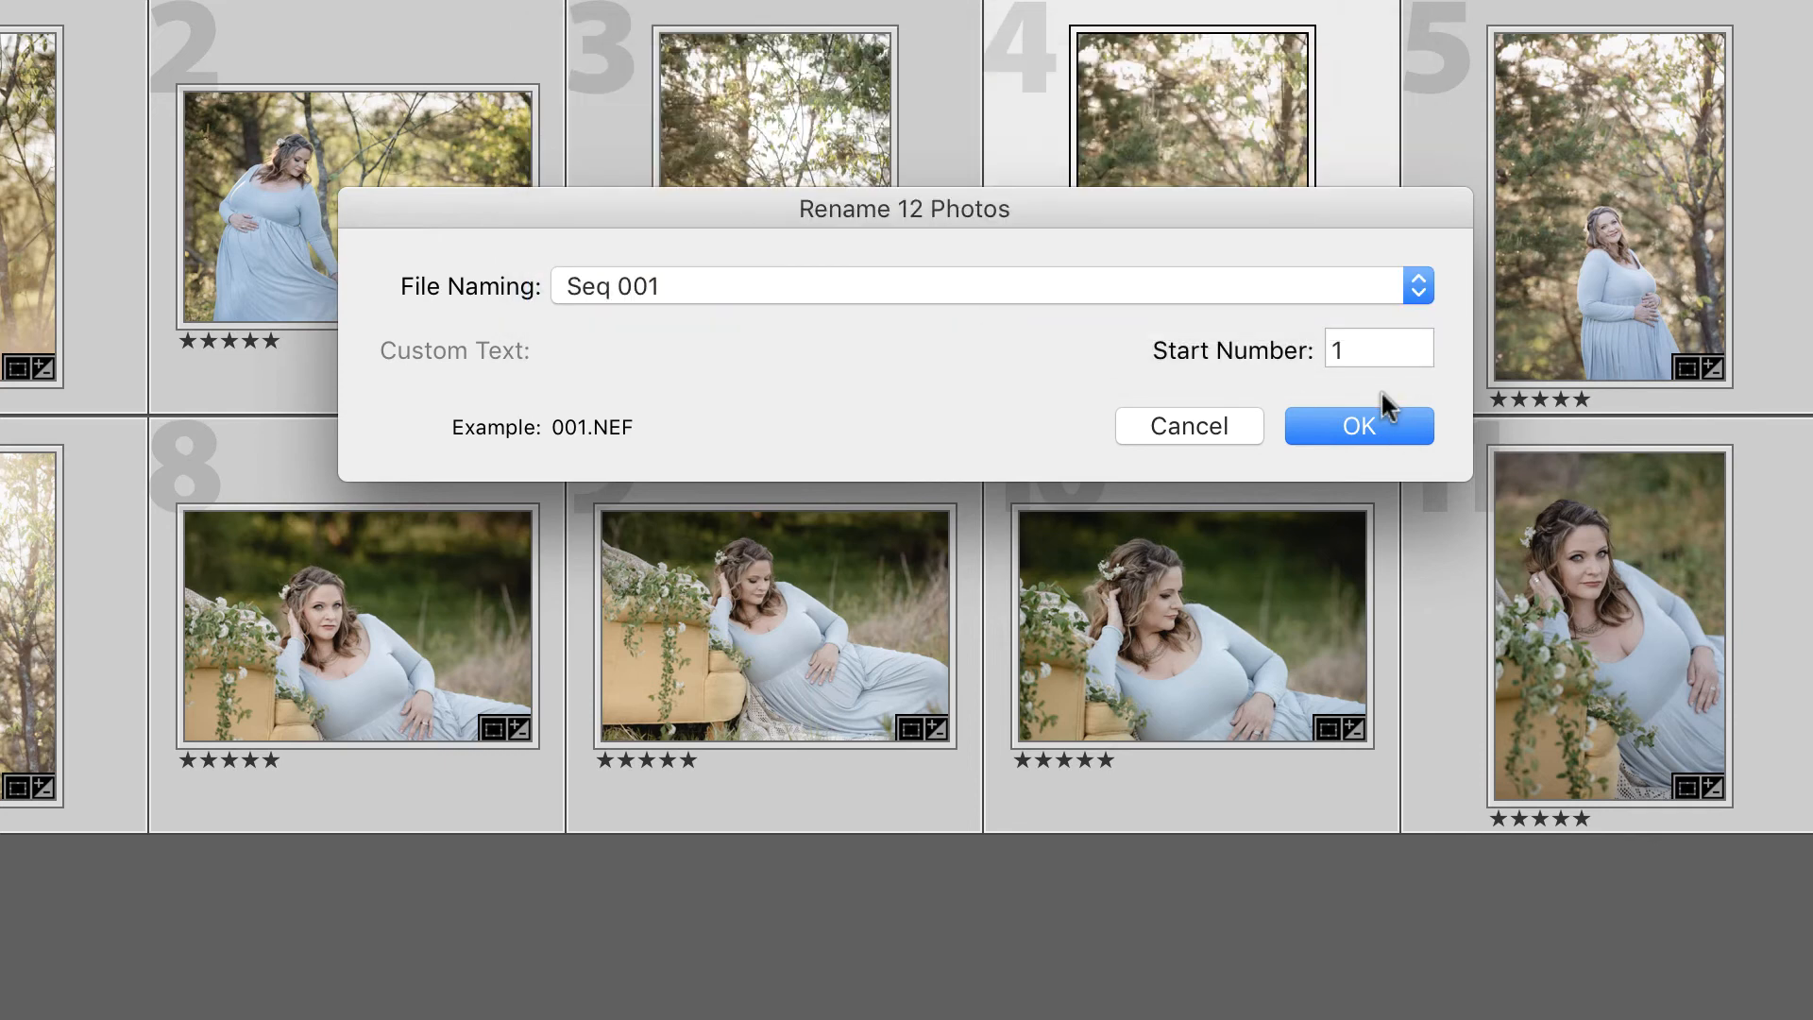
pyautogui.click(1358, 425)
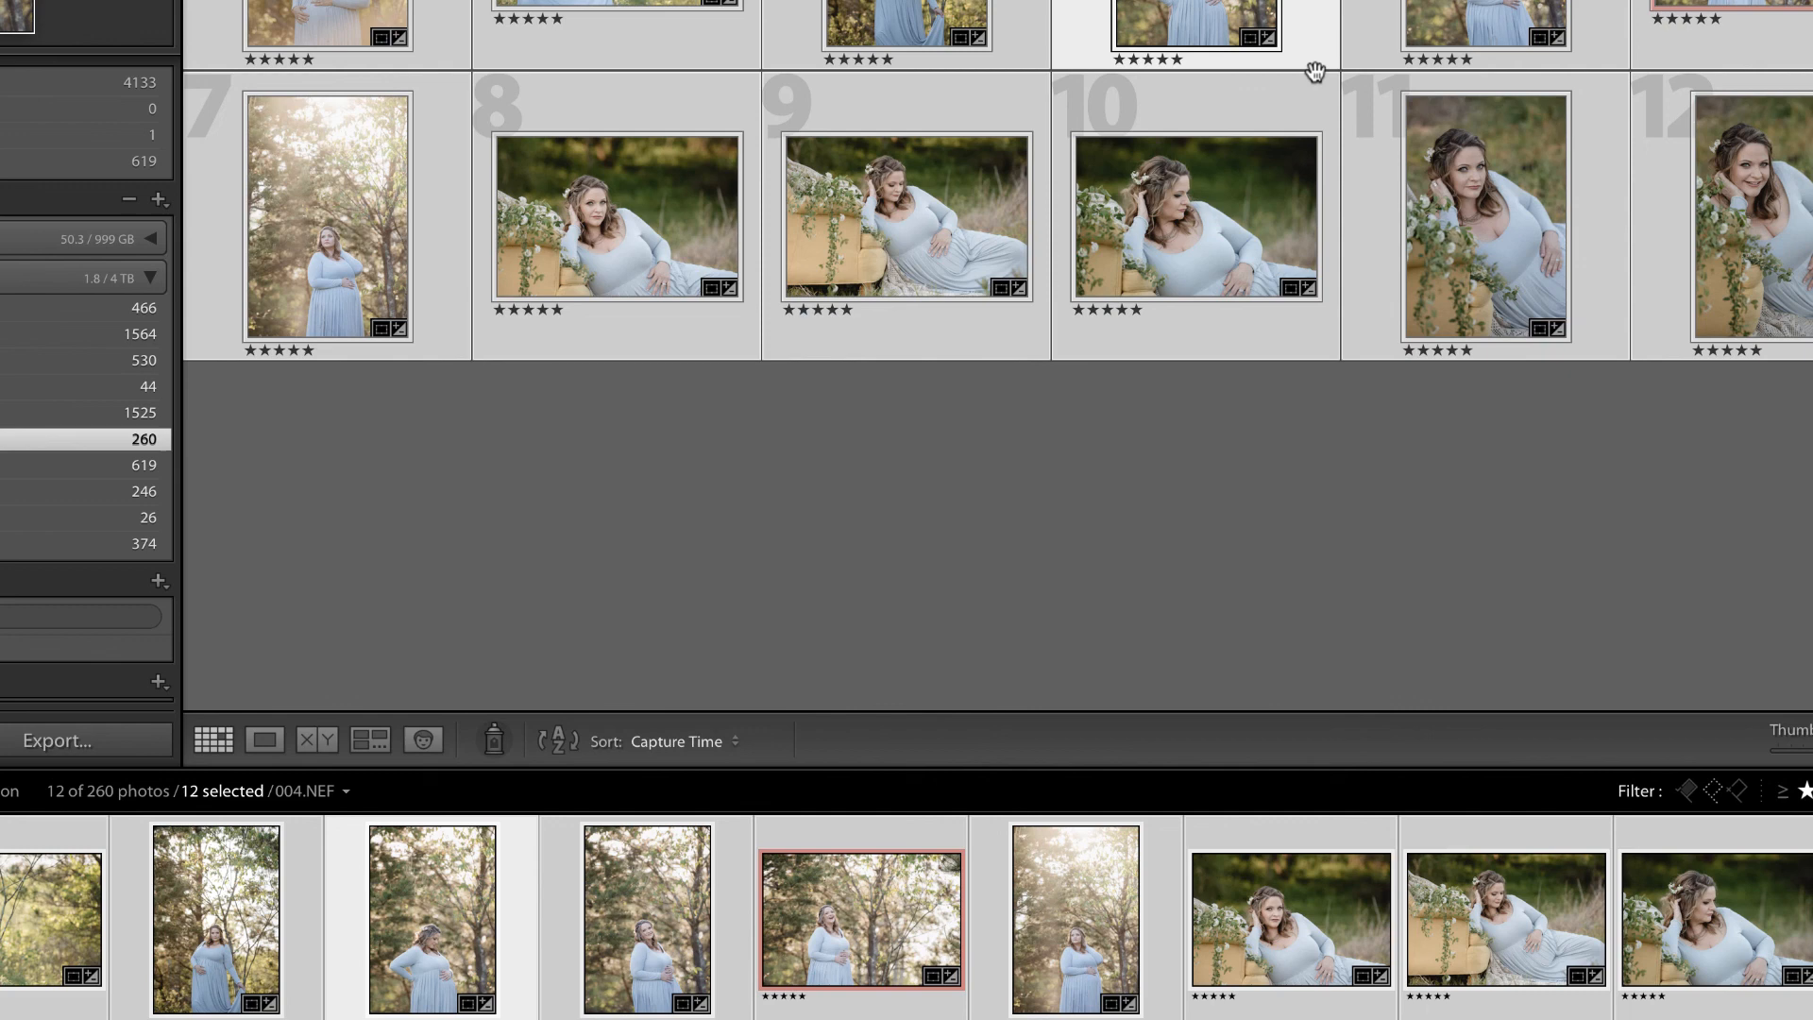
pyautogui.moveTo(1322, 68)
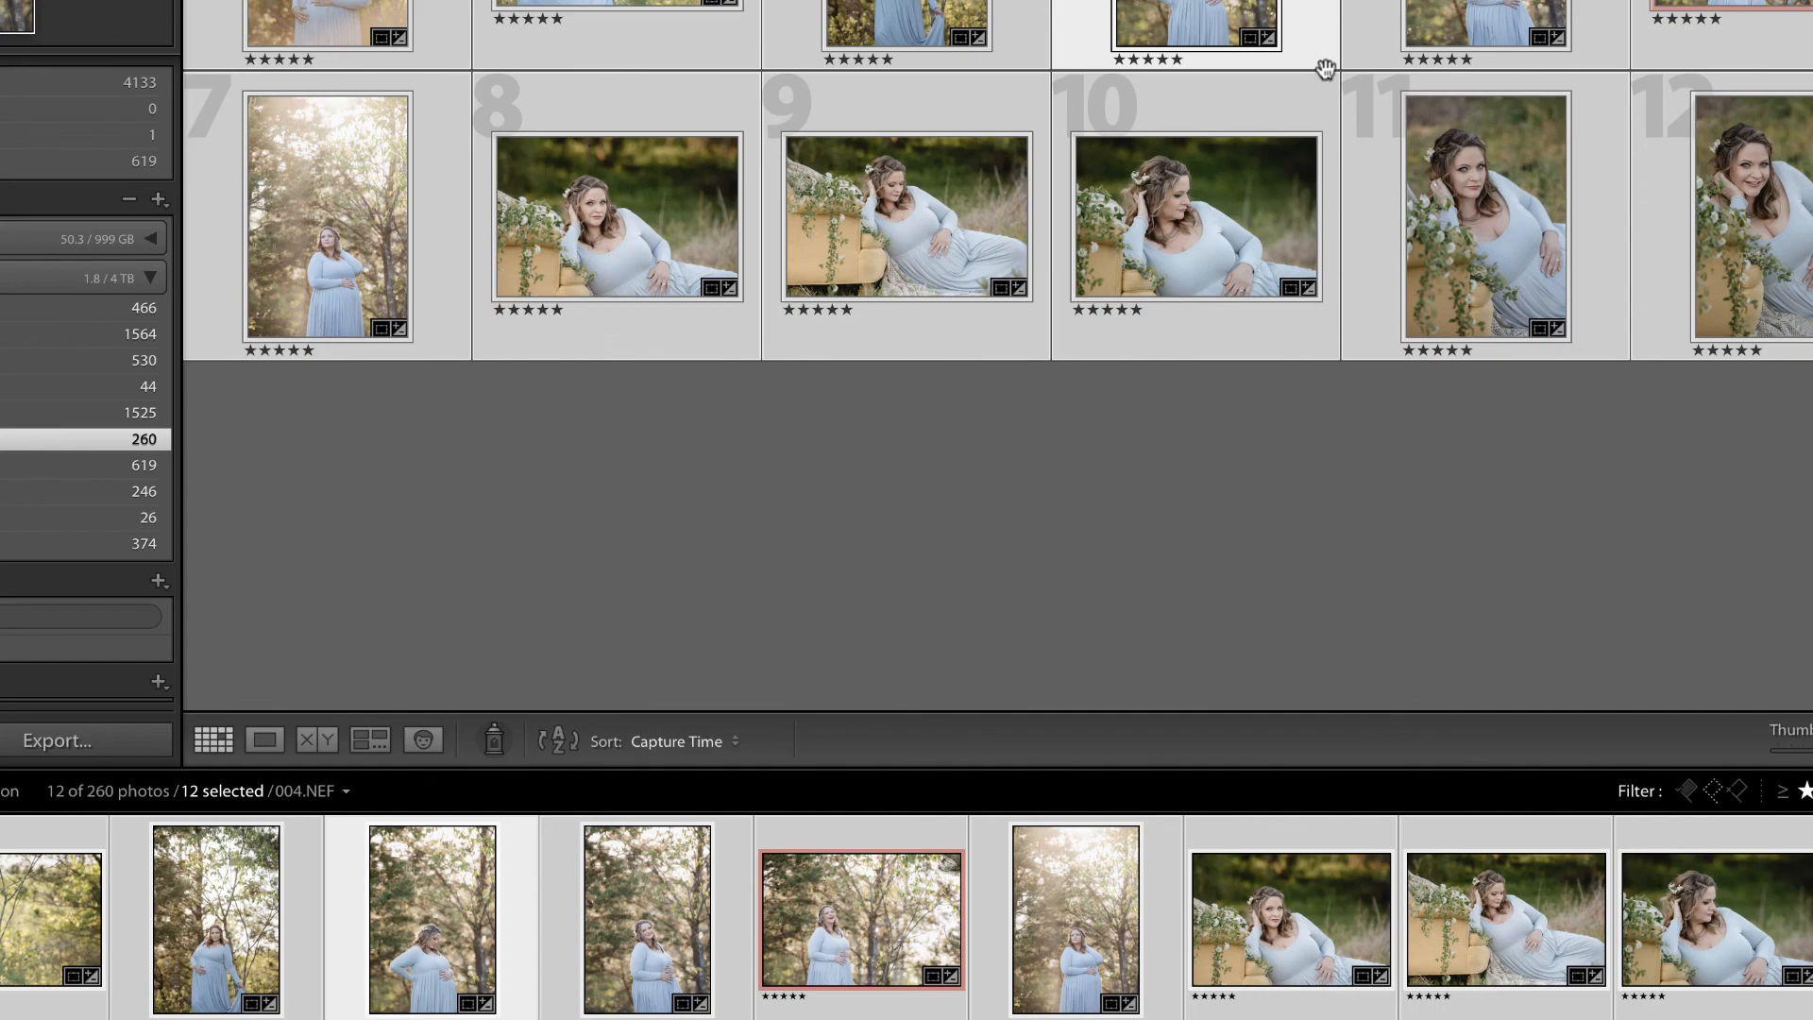